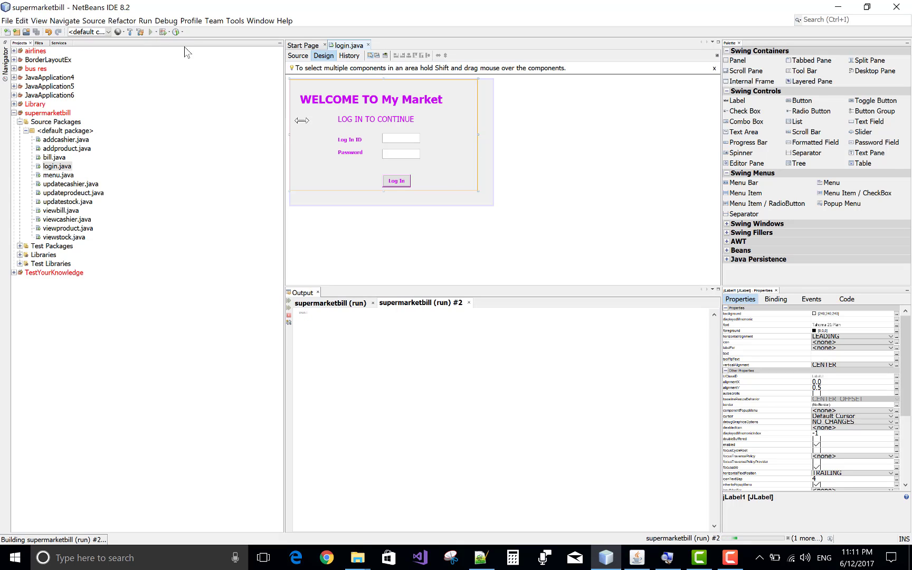
Launch the billing app, centre the login window and log in with the admin credentials.
{"action": "left_click", "coordinate": [734, 557]}
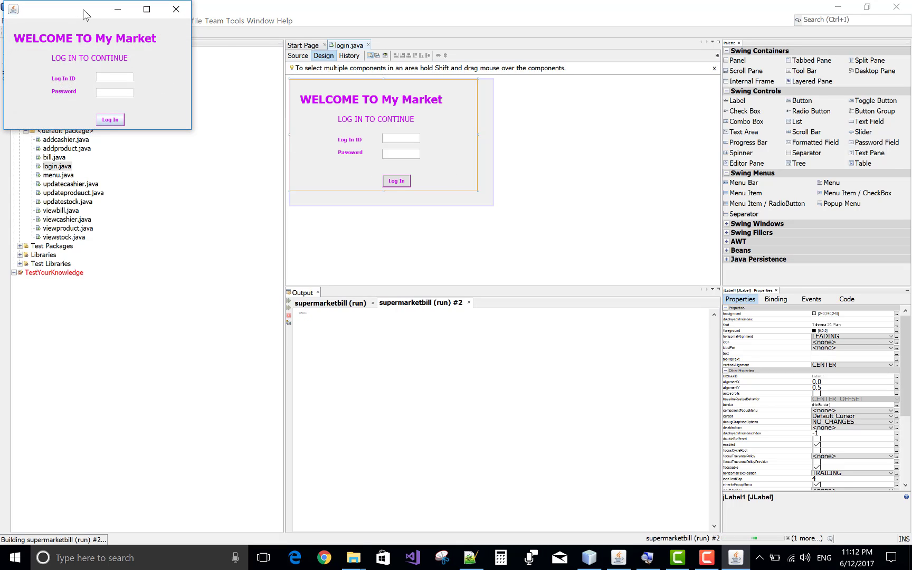
{"action": "left_click_drag", "start_coordinate": [84, 8], "coordinate": [396, 168]}
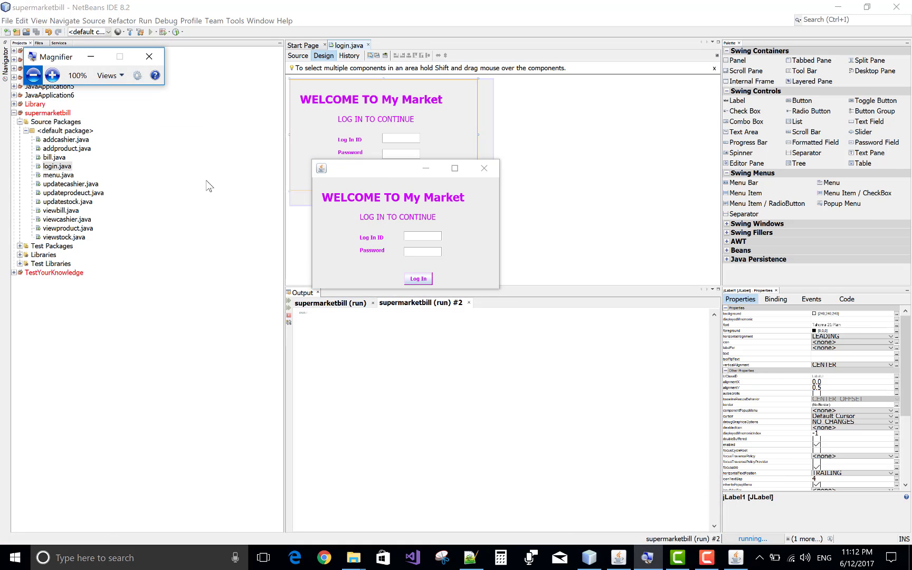
{"action": "left_click", "coordinate": [50, 77]}
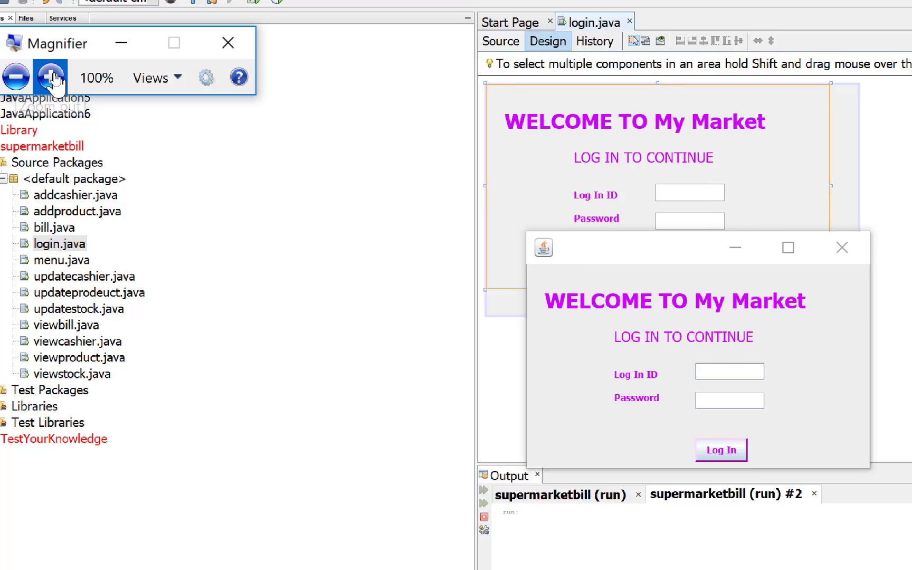
{"action": "left_click", "coordinate": [50, 76]}
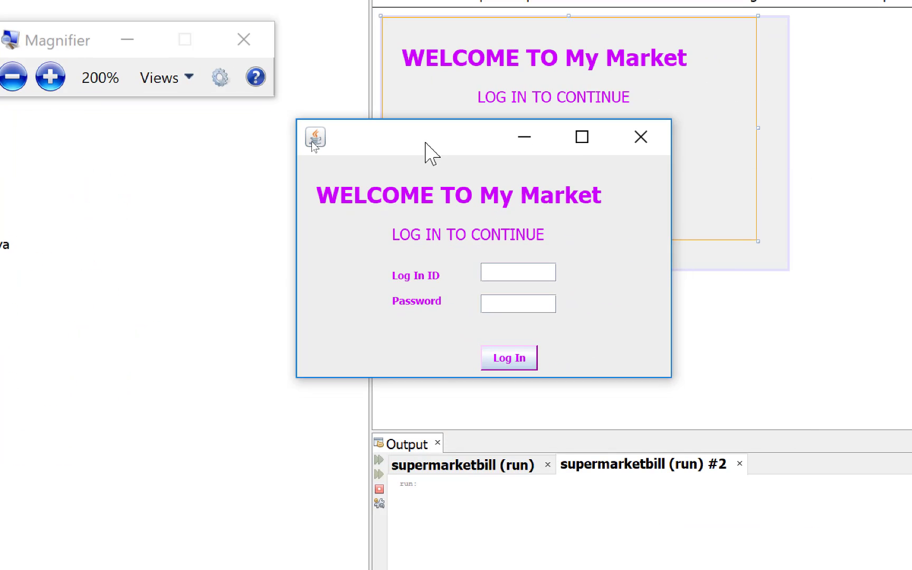
{"action": "type", "text": "admin"}
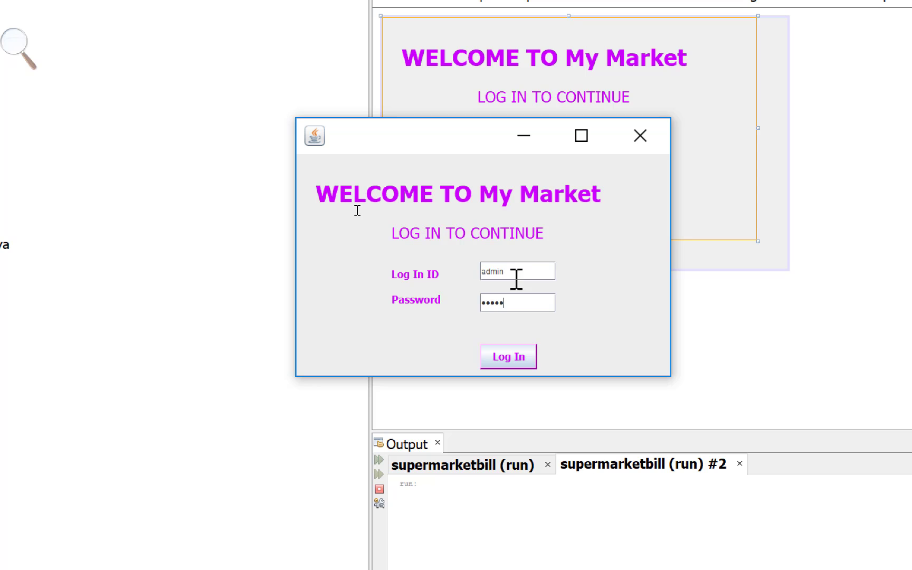
{"action": "left_click", "coordinate": [507, 356]}
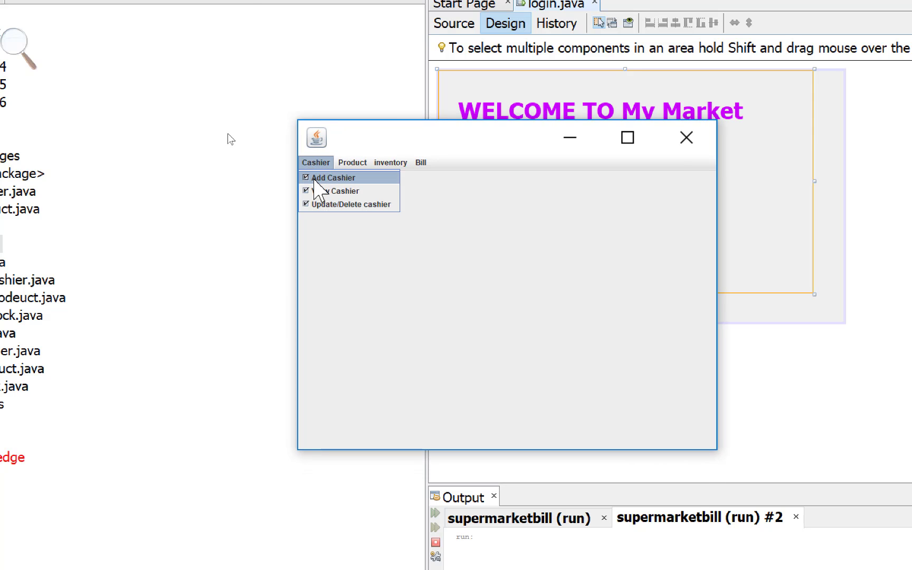
{"action": "left_click", "coordinate": [332, 178]}
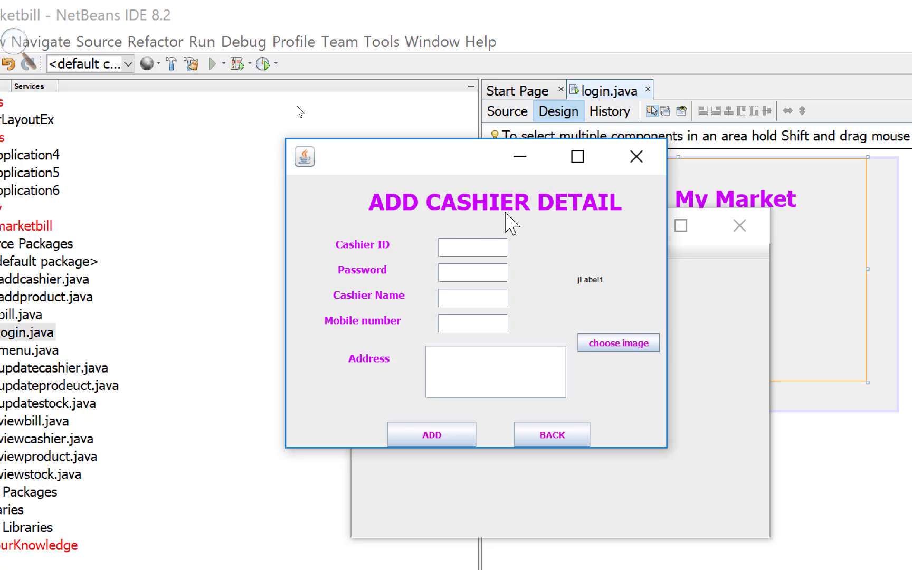
{"action": "type", "text": "11"}
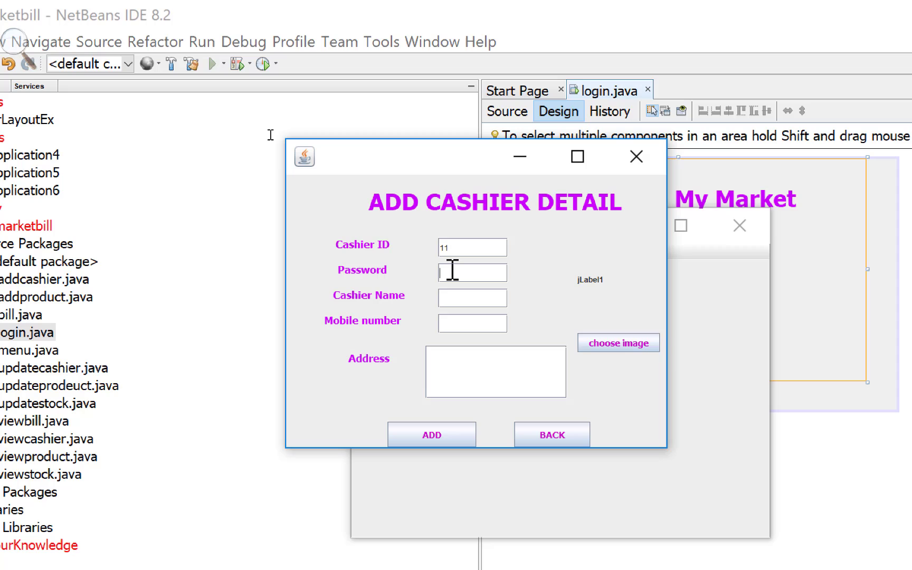
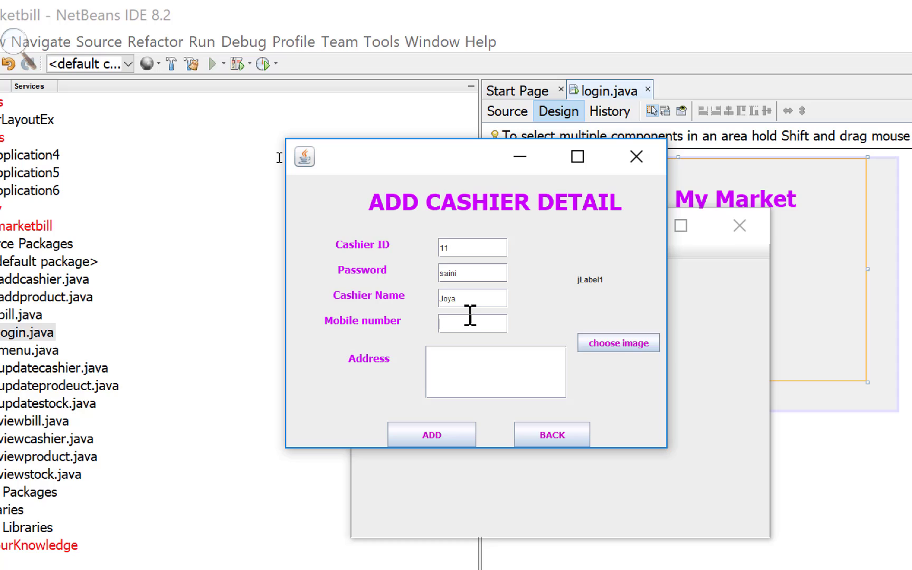
Enter mobile number 982900000 and the address Near Bus Stand, Jaipur.
{"action": "type", "text": "9829"}
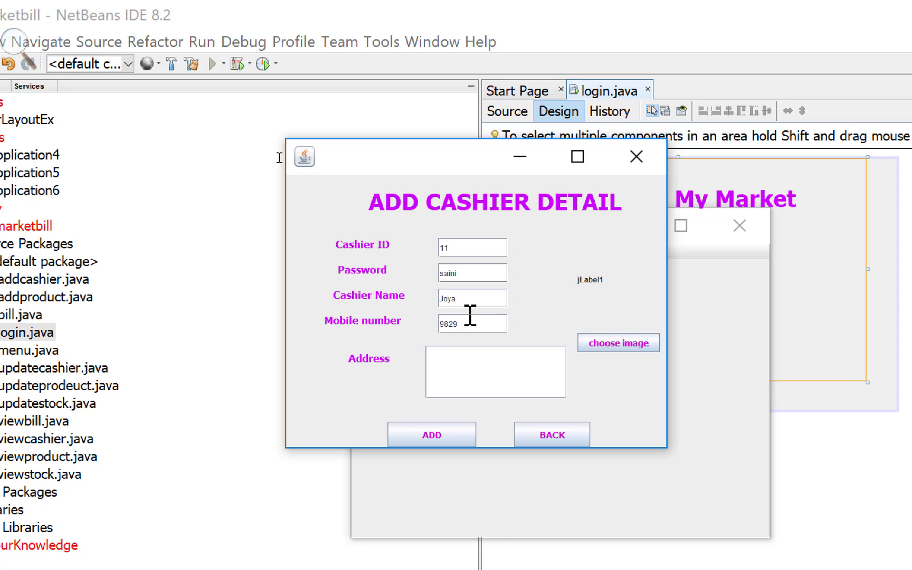
{"action": "type", "text": "00000"}
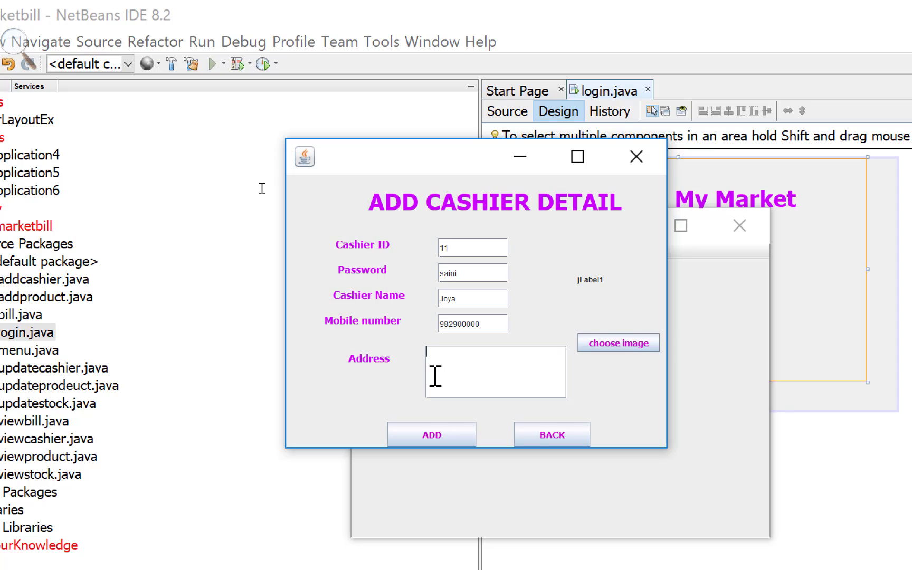
{"action": "type", "text": "Near Bus"}
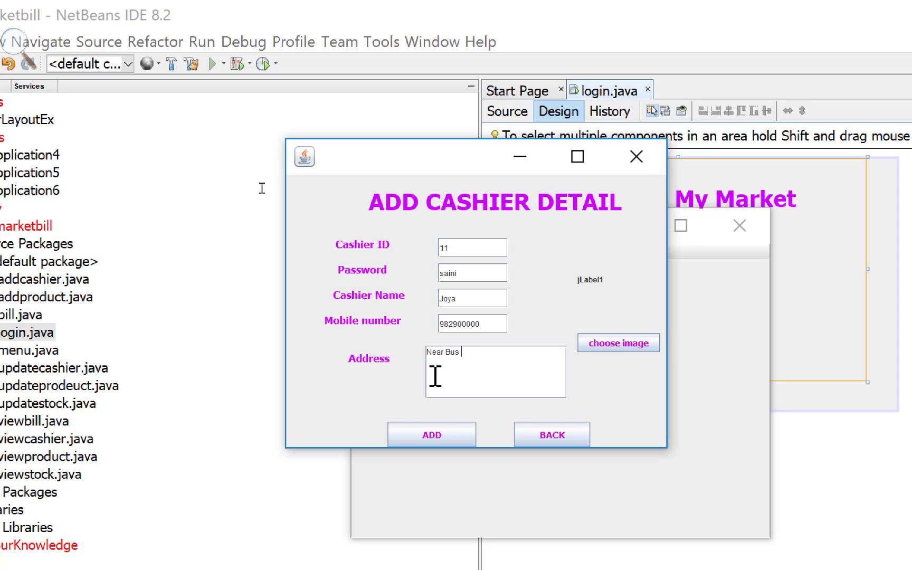
{"action": "type", "text": "Stand Jaipur"}
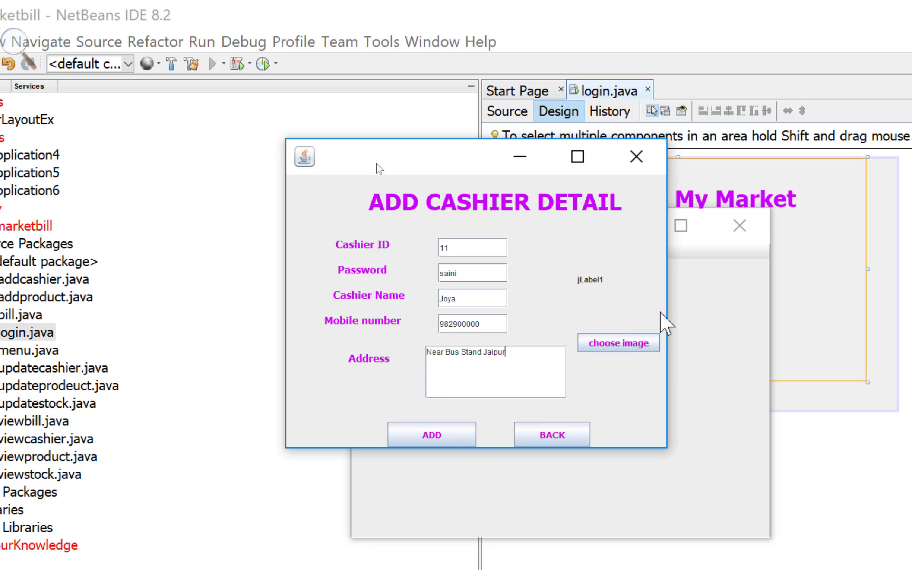
Attach photo 1.jpg from the Images photo folder to cashier 11.
{"action": "left_click", "coordinate": [617, 343]}
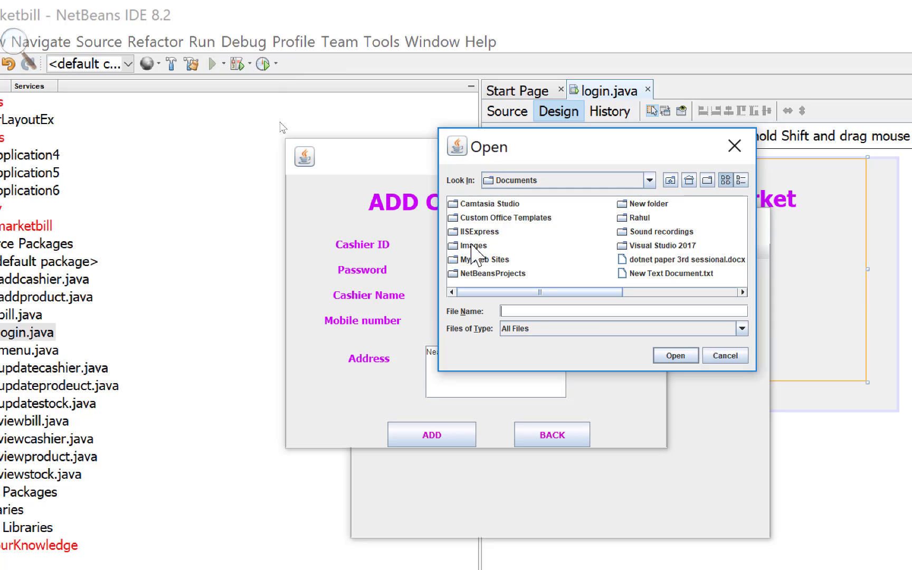
{"action": "double_click", "coordinate": [473, 245]}
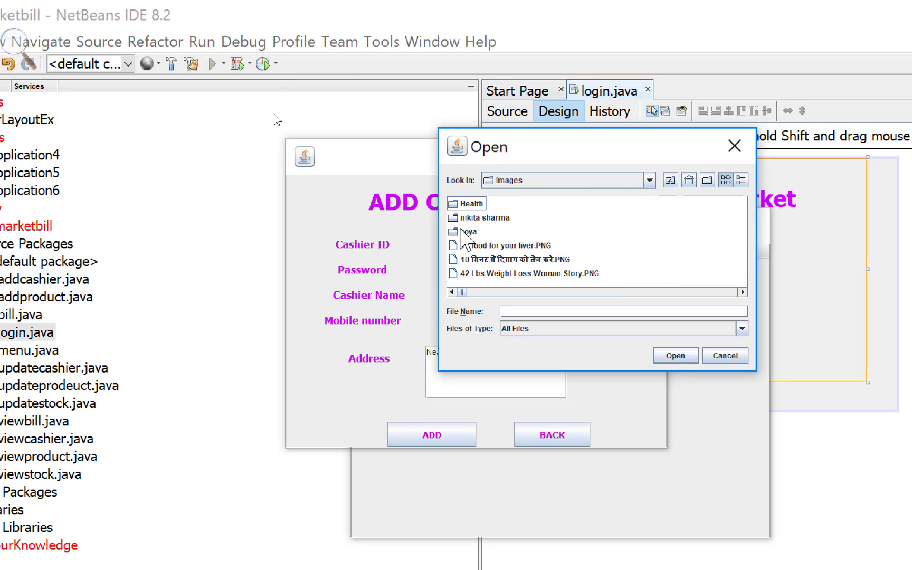
{"action": "double_click", "coordinate": [467, 231]}
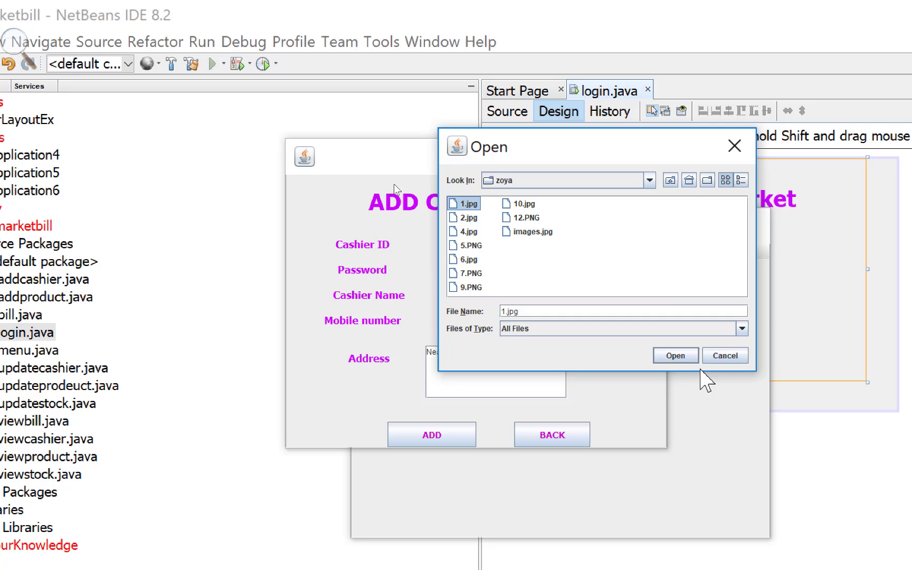
{"action": "left_click", "coordinate": [675, 355]}
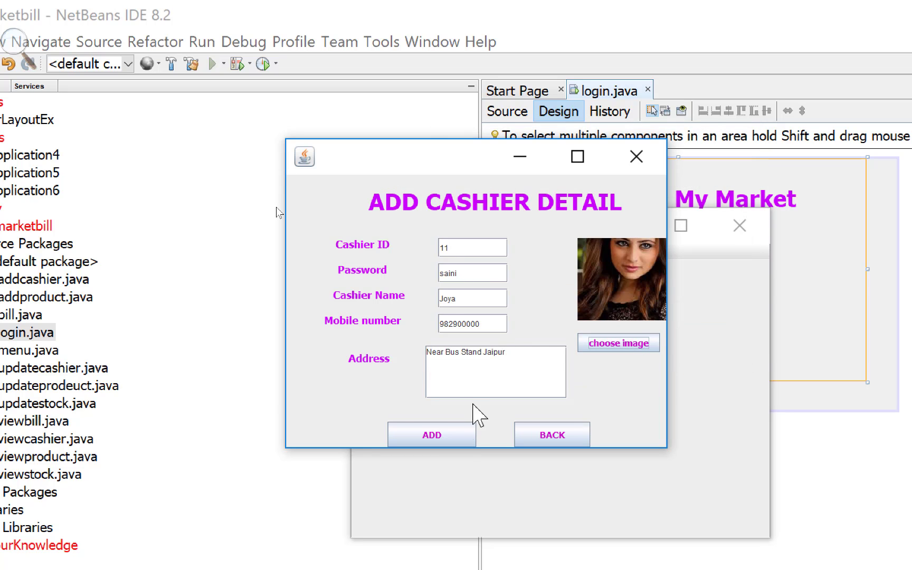
Save the new cashier and acknowledge the 'cashier added' message.
{"action": "left_click", "coordinate": [431, 435]}
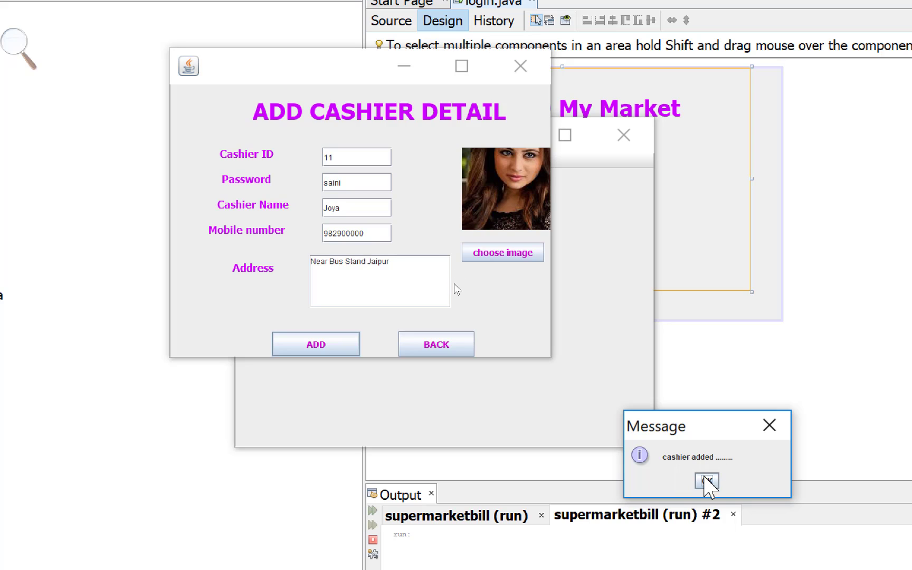
{"action": "left_click", "coordinate": [707, 481]}
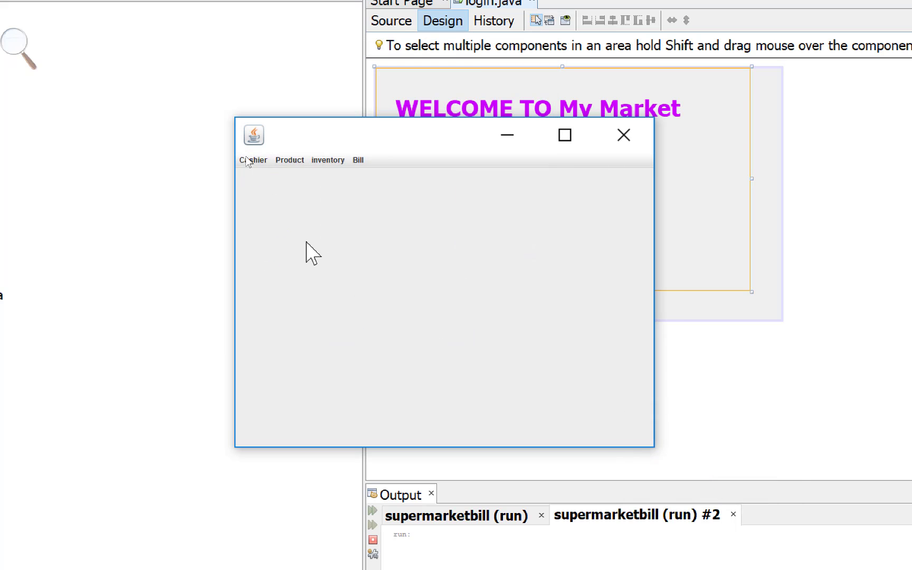
{"action": "left_click", "coordinate": [252, 160]}
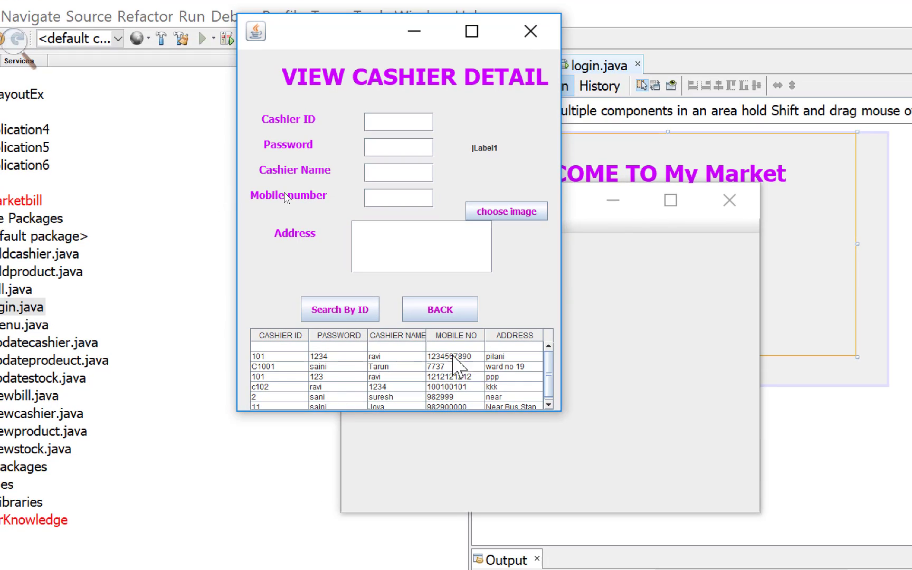
{"action": "left_click", "coordinate": [548, 407]}
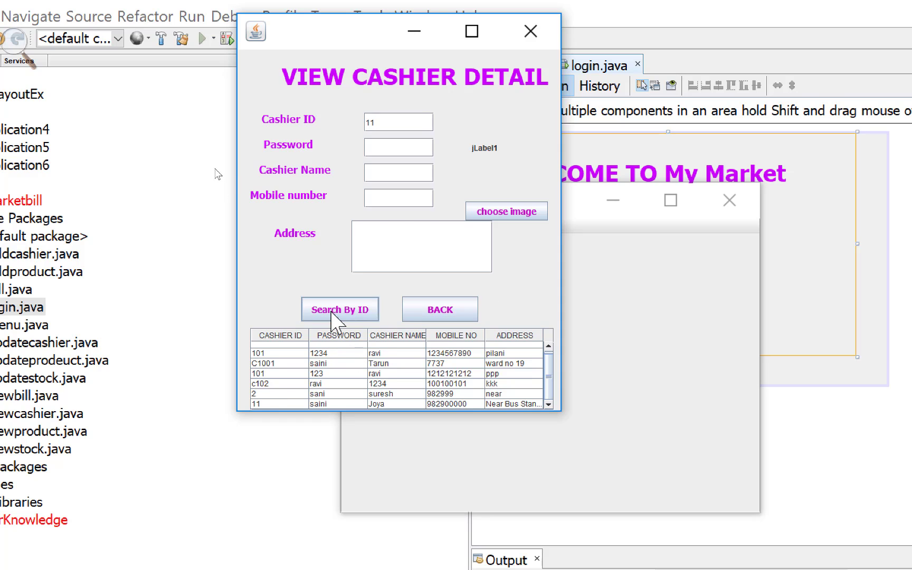
{"action": "left_click", "coordinate": [339, 309]}
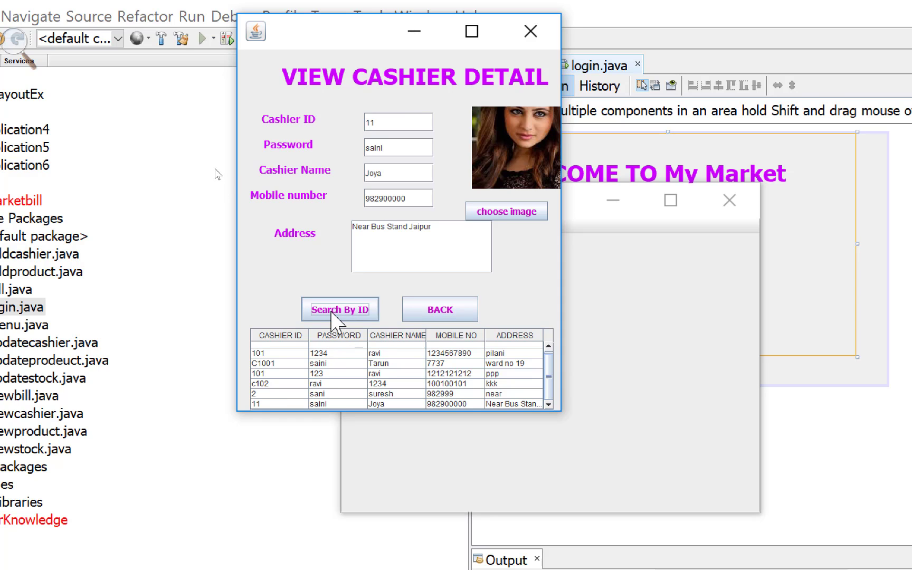
{"action": "left_click", "coordinate": [440, 309]}
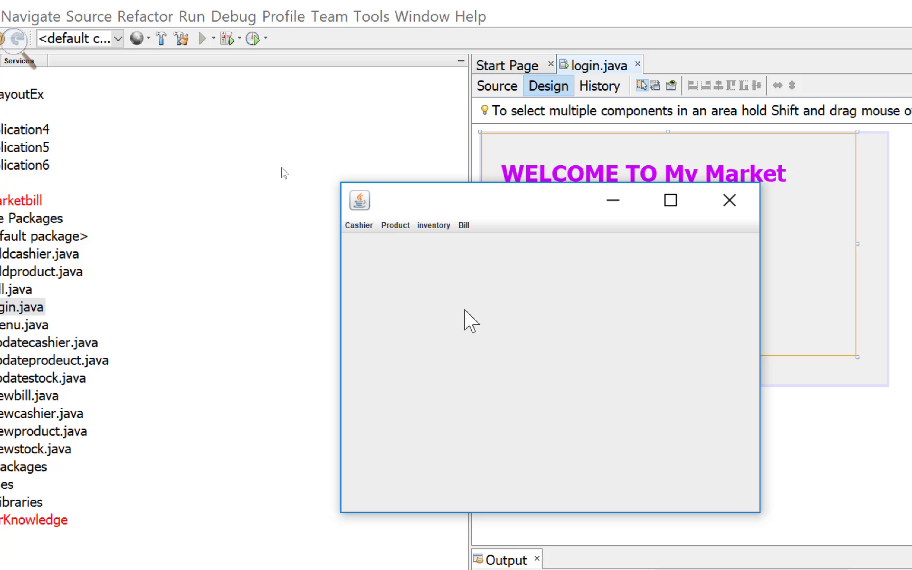
Load cashier 11 on the Update/Delete Cashier screen and edit the address with 'dhi camp'.
{"action": "left_click", "coordinate": [359, 225]}
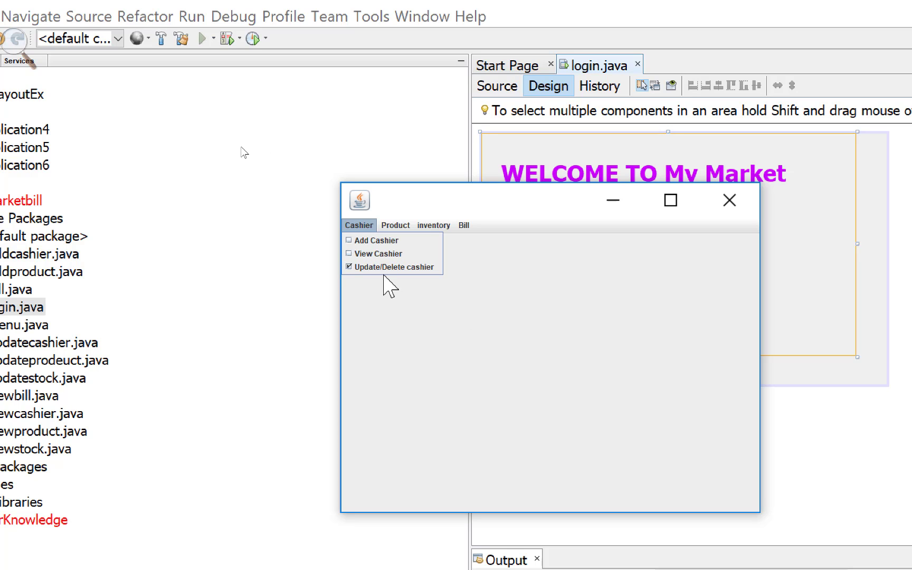
{"action": "left_click", "coordinate": [395, 267]}
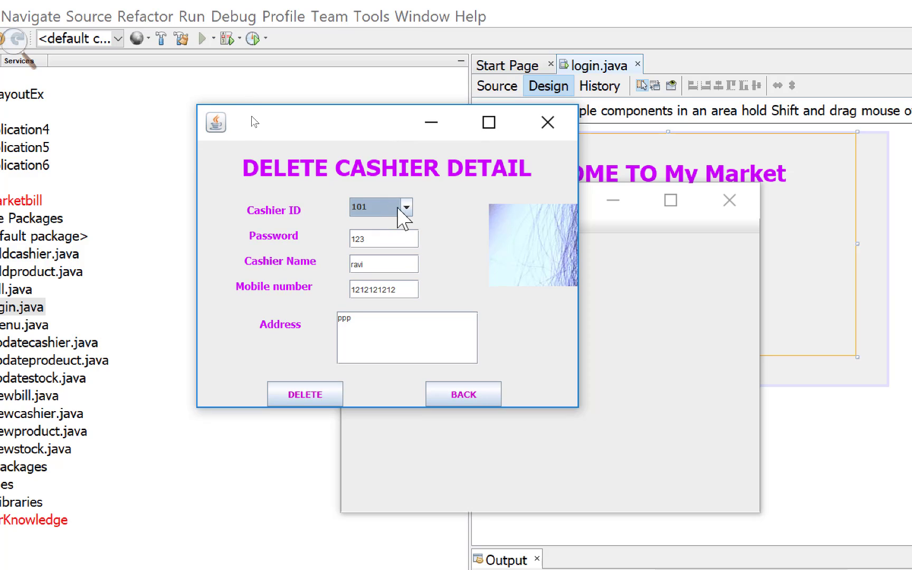
{"action": "left_click", "coordinate": [380, 207]}
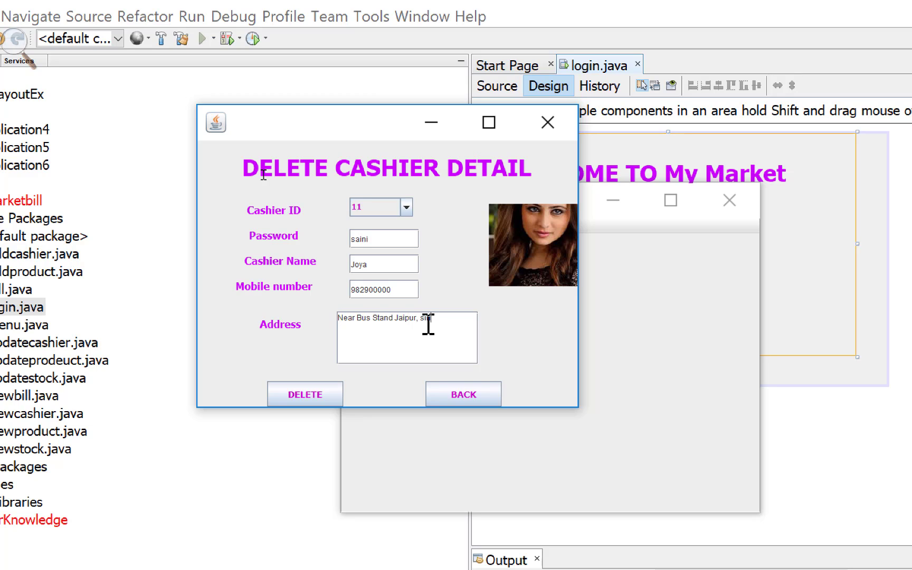
{"action": "type", "text": "dhi camp"}
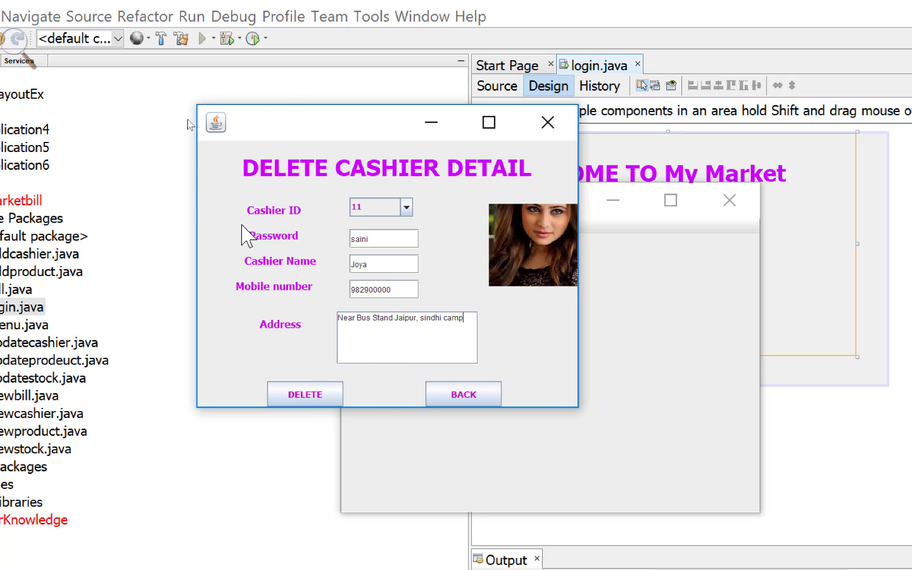
{"action": "mouse_move", "coordinate": [429, 348]}
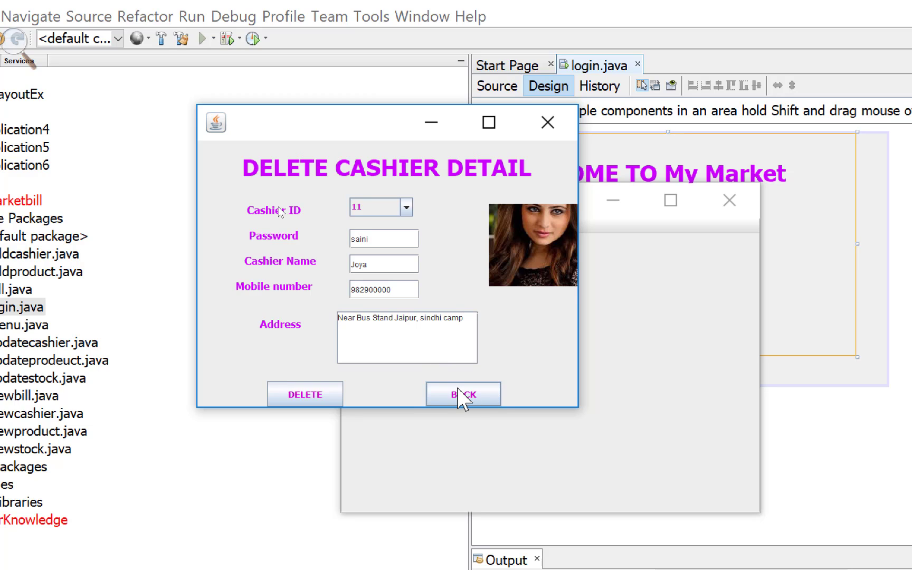
{"action": "mouse_move", "coordinate": [401, 194]}
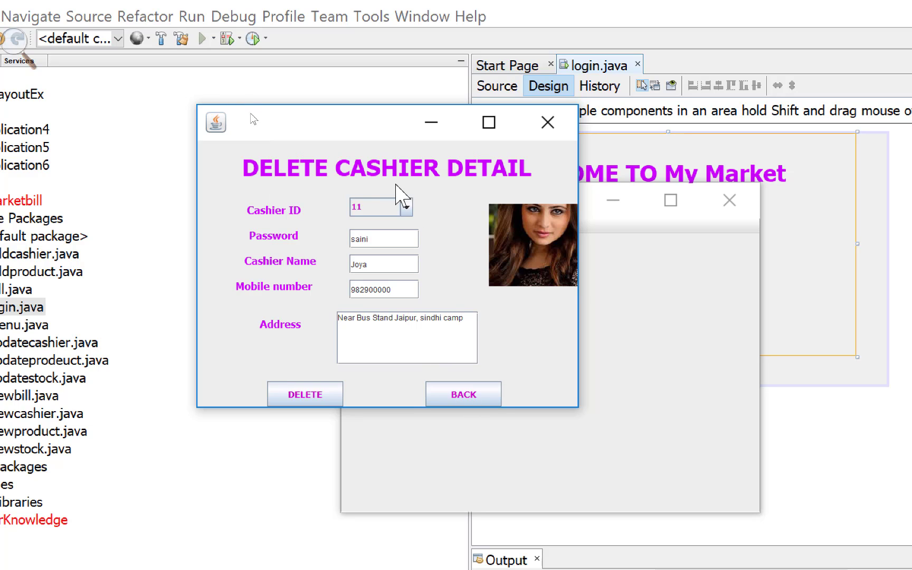
Select cashier 101 from the ID list and delete that record.
{"action": "left_click", "coordinate": [403, 207]}
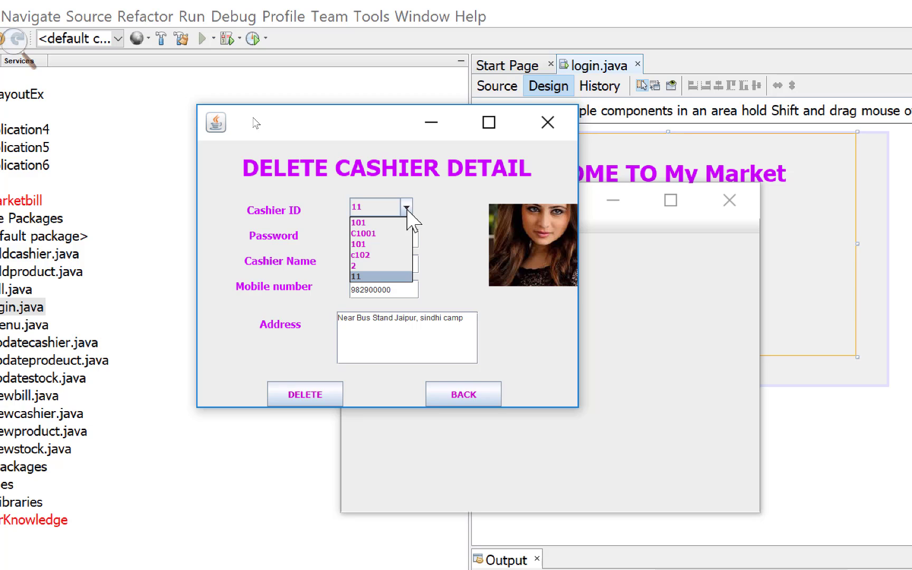
{"action": "left_click", "coordinate": [359, 222]}
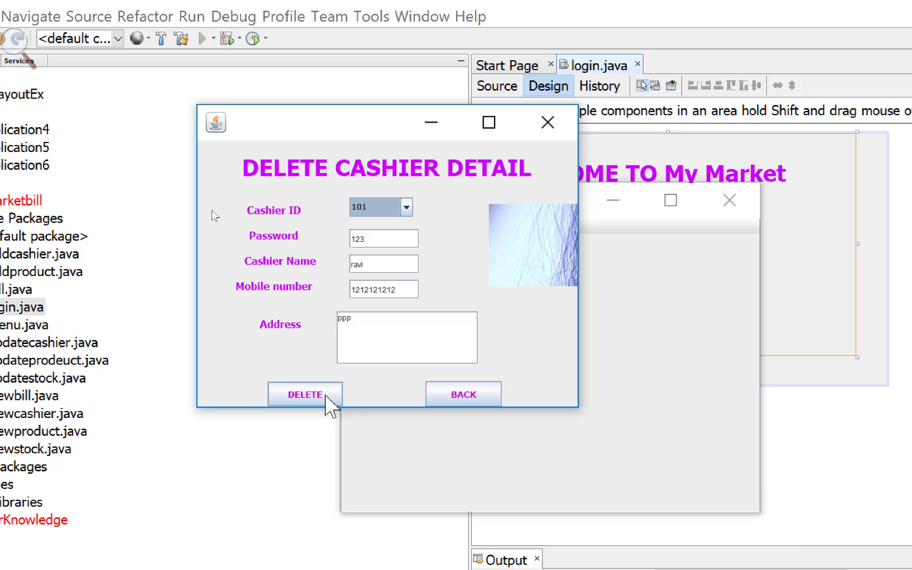
{"action": "left_click", "coordinate": [305, 395]}
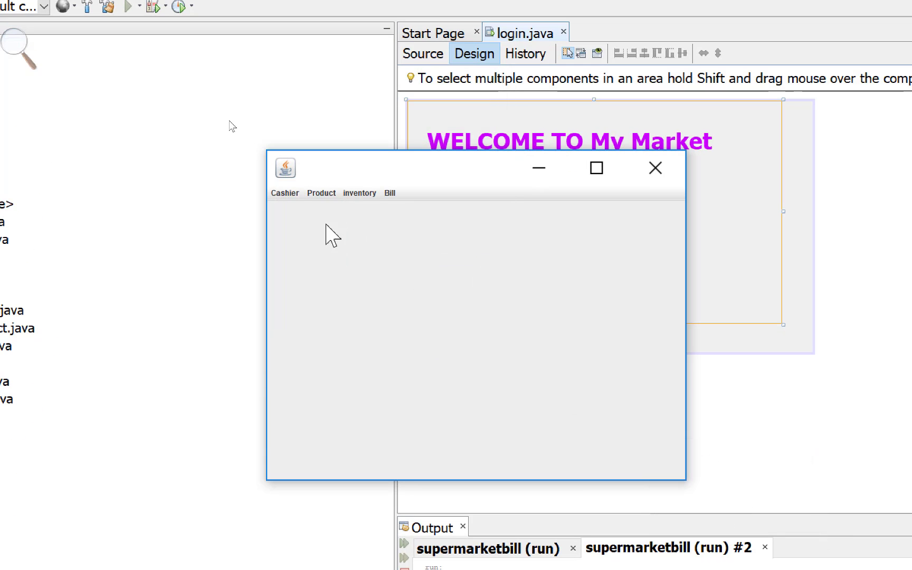
Review cashier 11's details on the Update/Delete Cashier screen, then close it.
{"action": "left_click", "coordinate": [284, 192]}
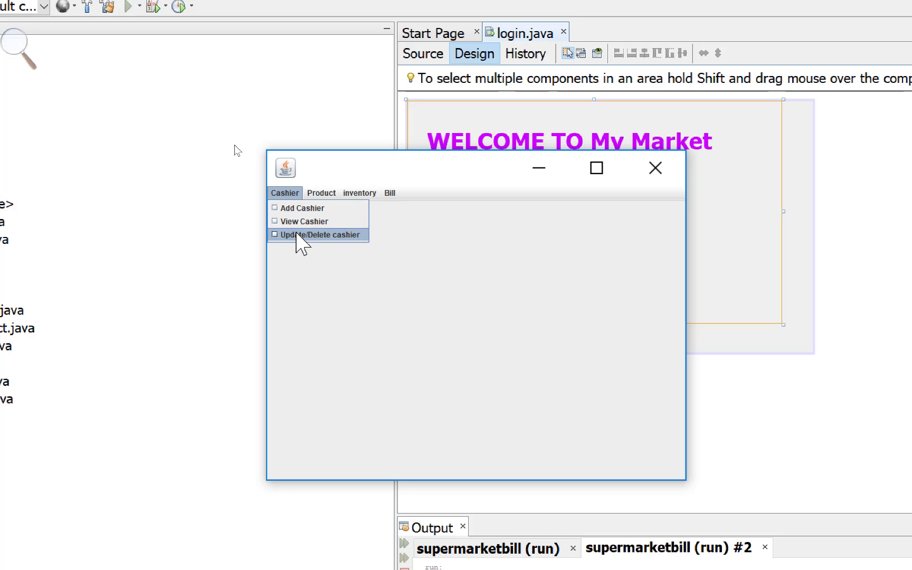
{"action": "left_click", "coordinate": [316, 235]}
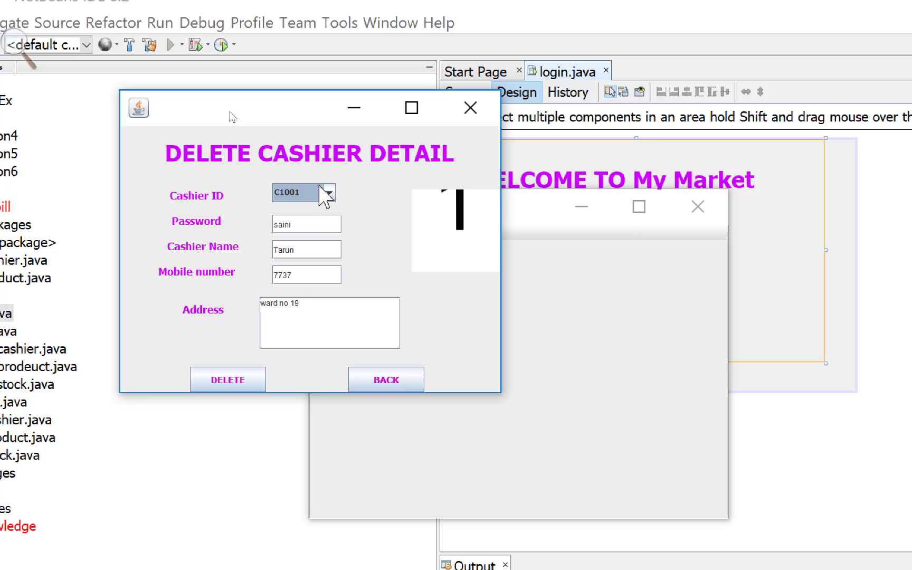
{"action": "left_click", "coordinate": [328, 192]}
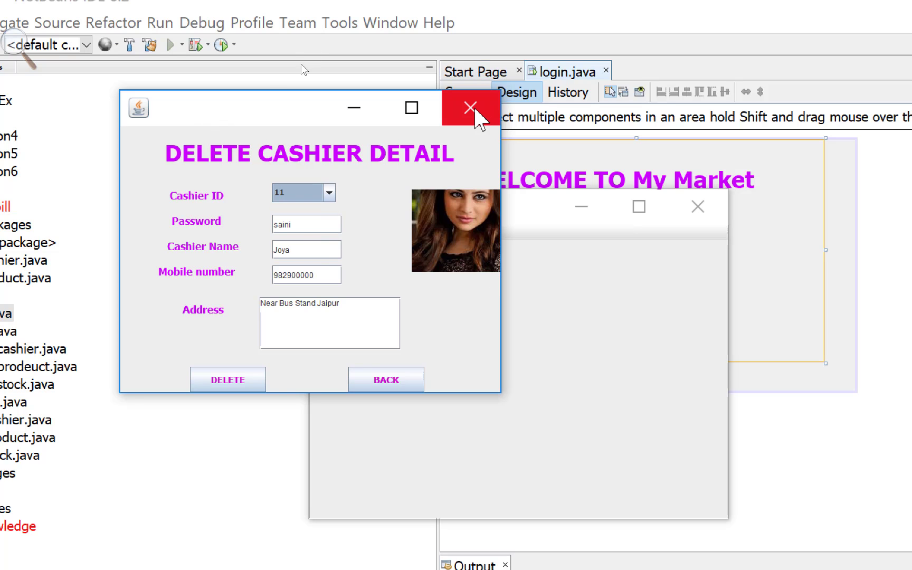
{"action": "left_click", "coordinate": [470, 107]}
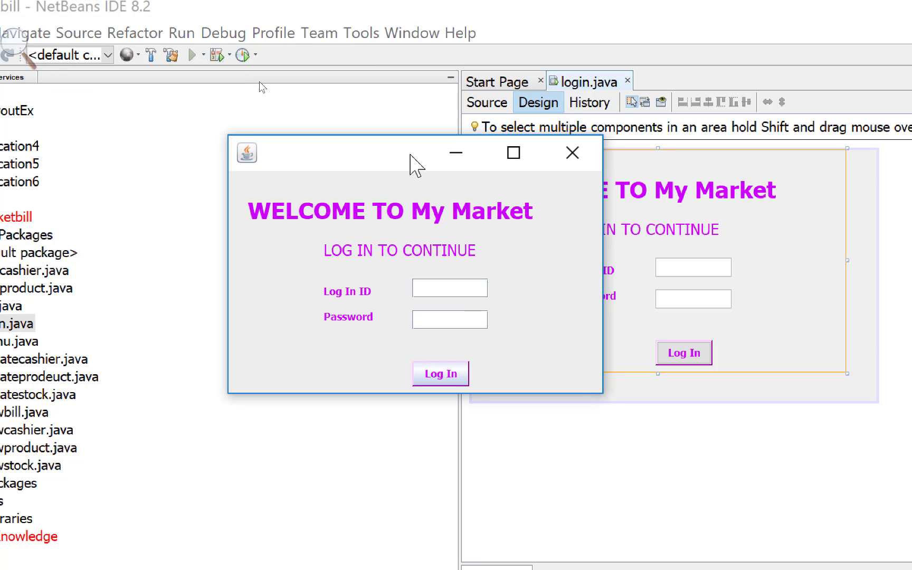
Log in as admin and reach the View Product screen from the Product menu.
{"action": "type", "text": "admin"}
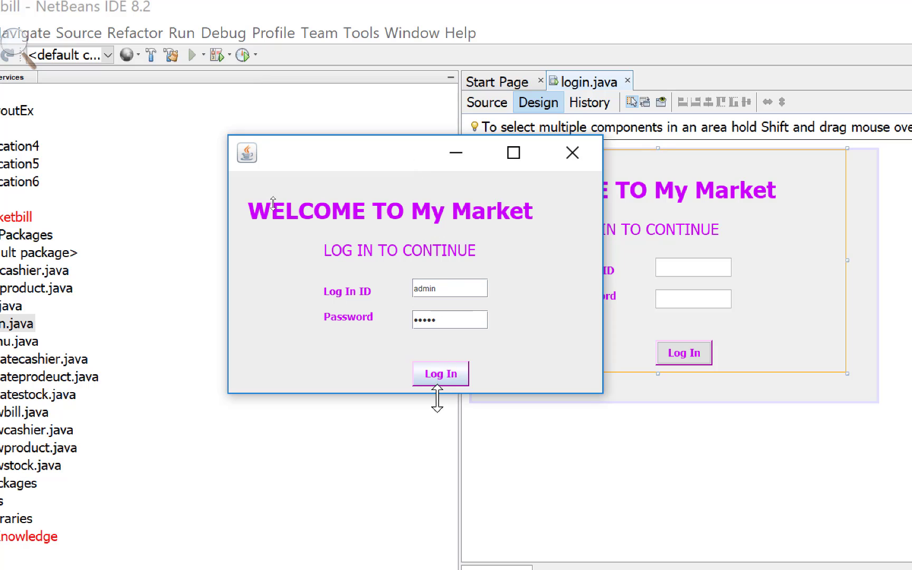
{"action": "left_click", "coordinate": [441, 373]}
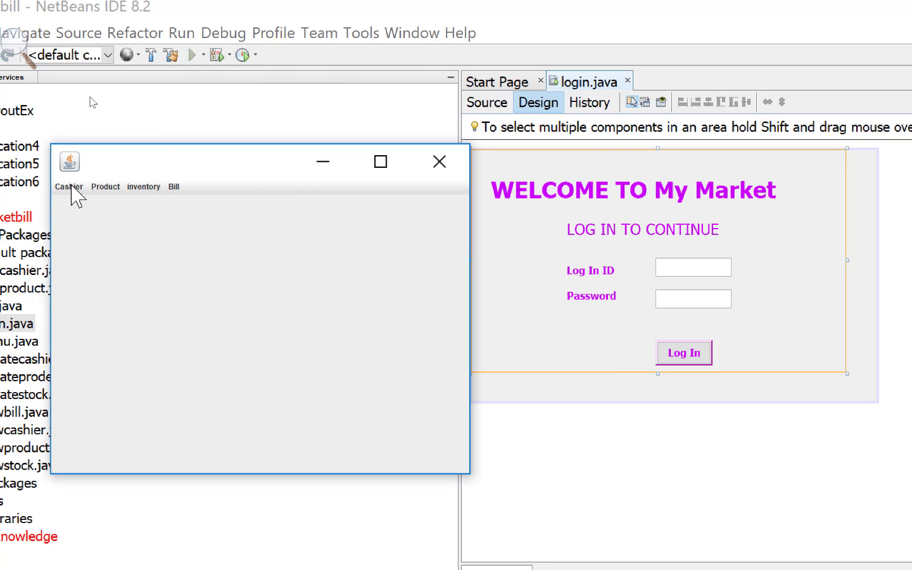
{"action": "left_click", "coordinate": [106, 186]}
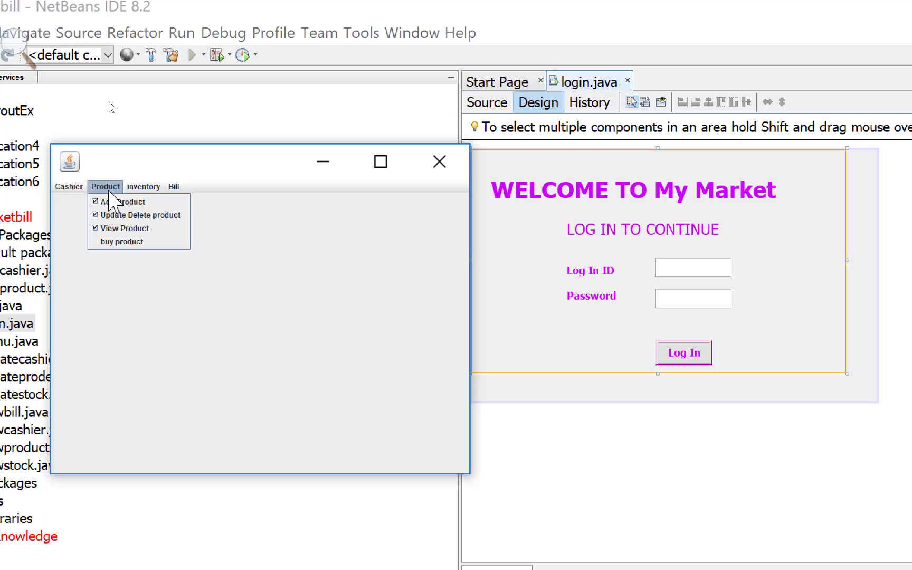
{"action": "left_click", "coordinate": [121, 201]}
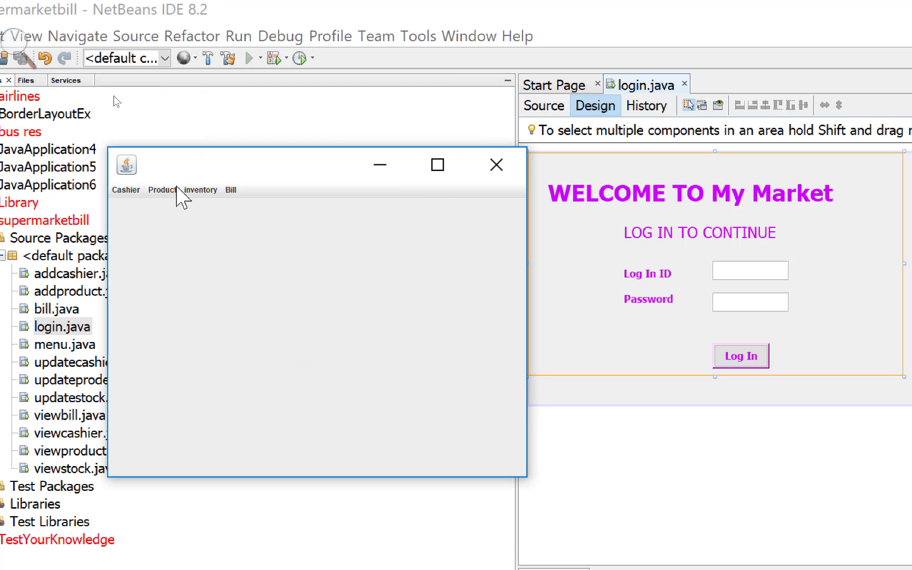
{"action": "left_click", "coordinate": [162, 190]}
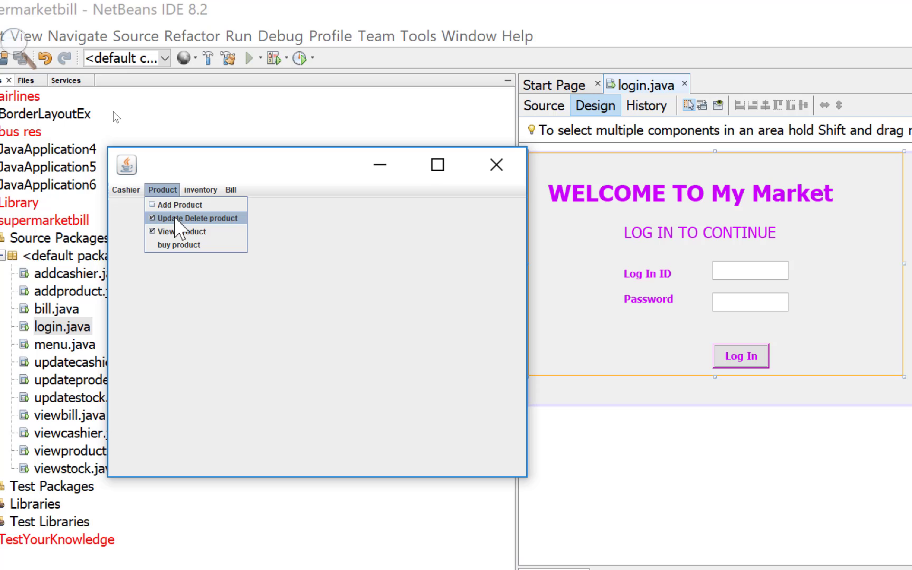
{"action": "left_click", "coordinate": [167, 231]}
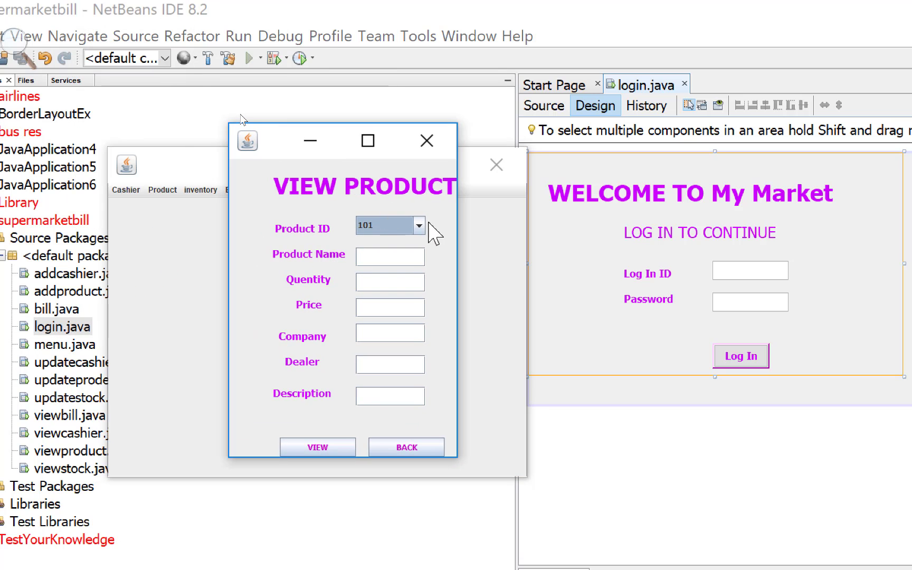
View product 101's details, which come up empty, and reopen the viewing screen.
{"action": "left_click", "coordinate": [419, 225]}
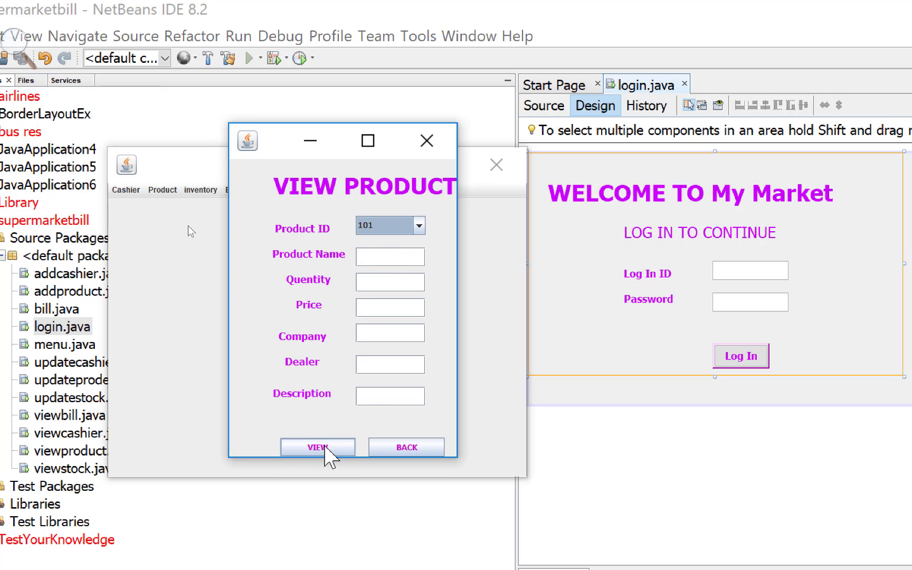
{"action": "left_click", "coordinate": [316, 448]}
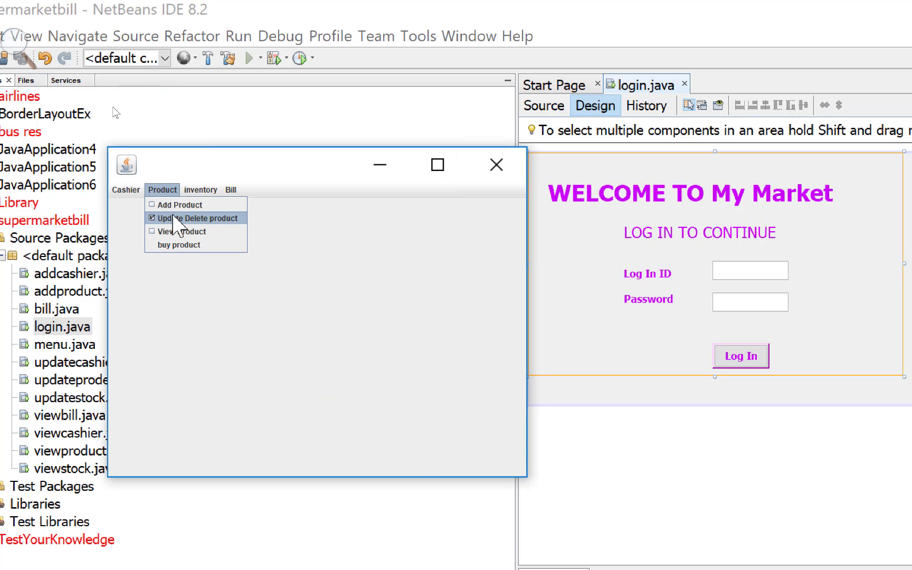
{"action": "left_click", "coordinate": [182, 231]}
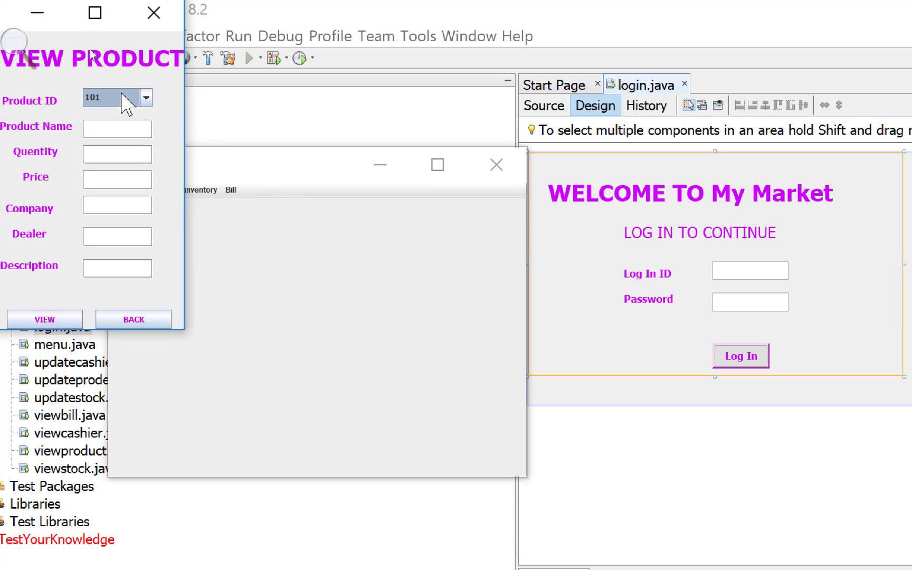
{"action": "left_click", "coordinate": [145, 97]}
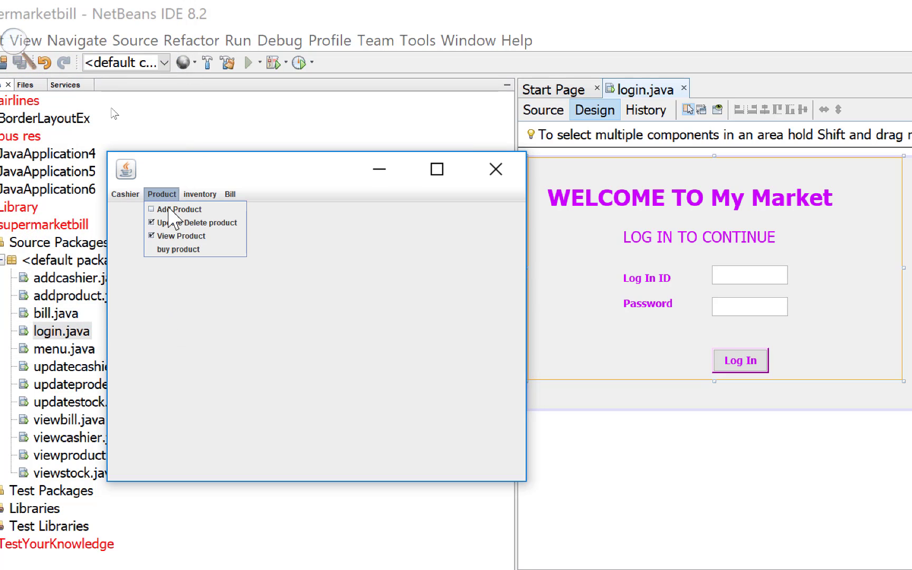
Start a new product 102 named Mobile with quantity 10 and price 6000.
{"action": "left_click", "coordinate": [179, 209]}
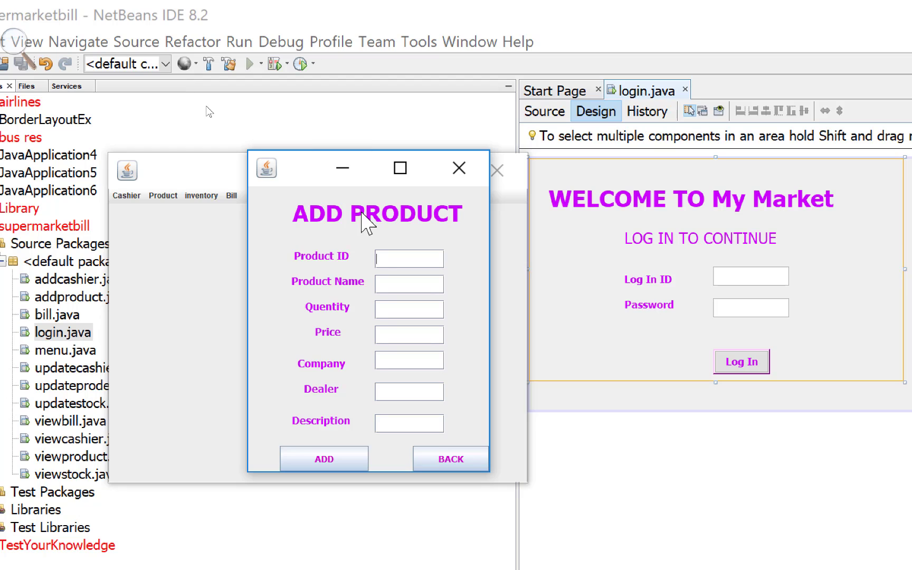
{"action": "type", "text": "102"}
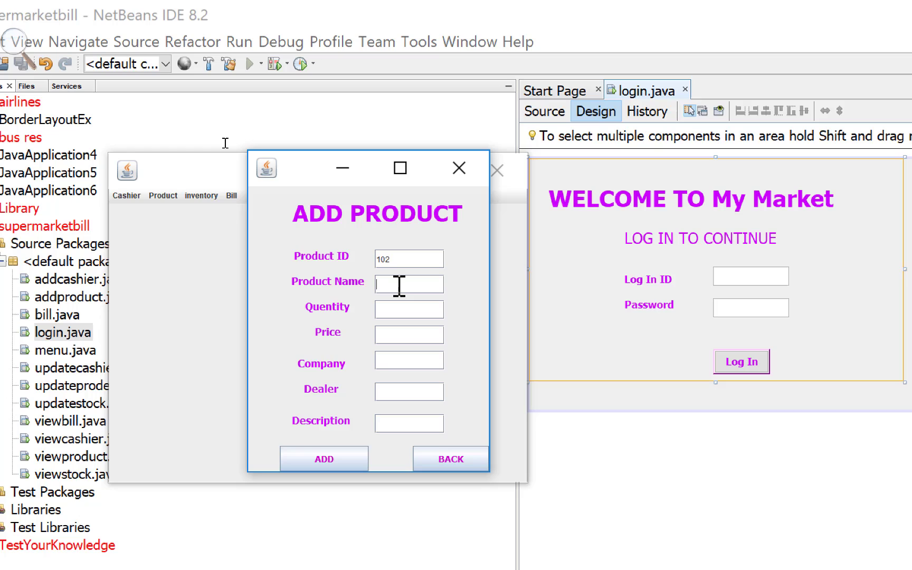
{"action": "type", "text": "Mobile"}
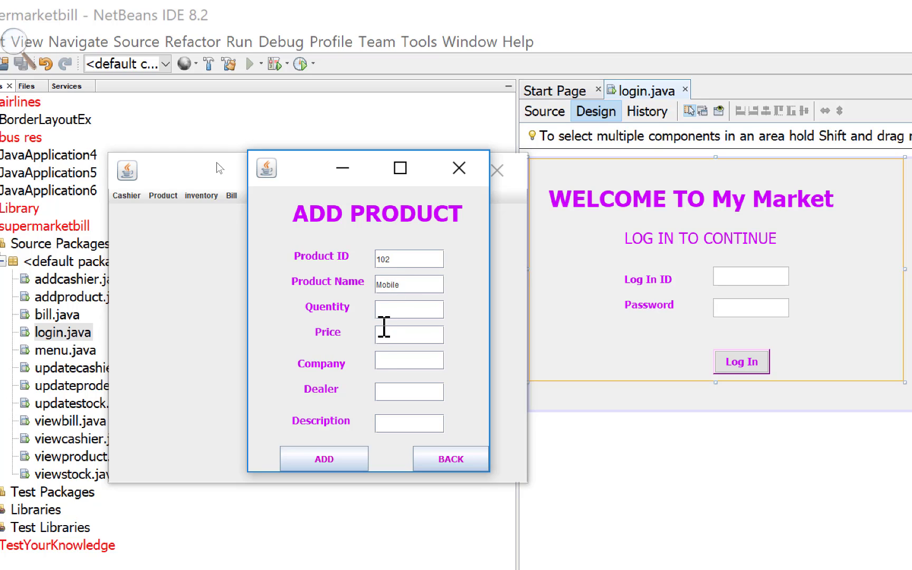
{"action": "type", "text": "10"}
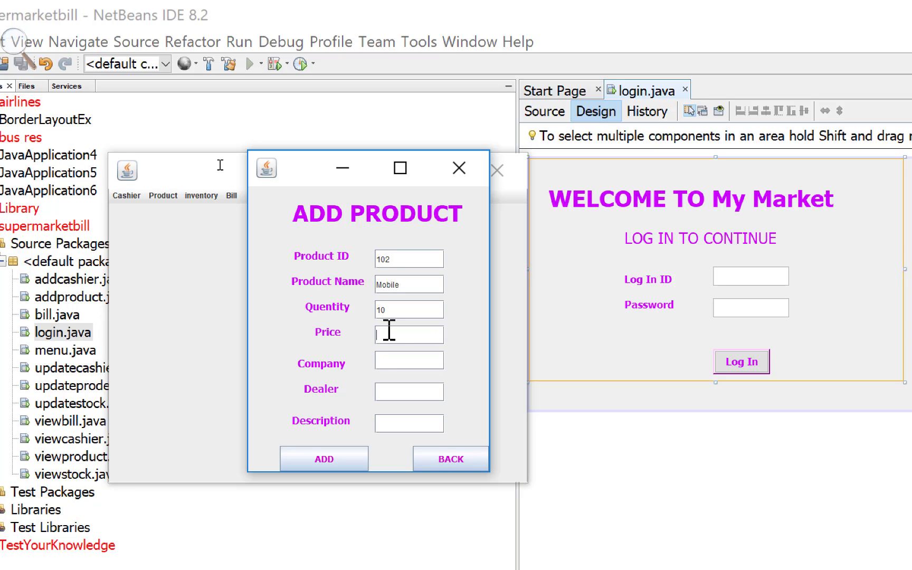
{"action": "type", "text": "6000"}
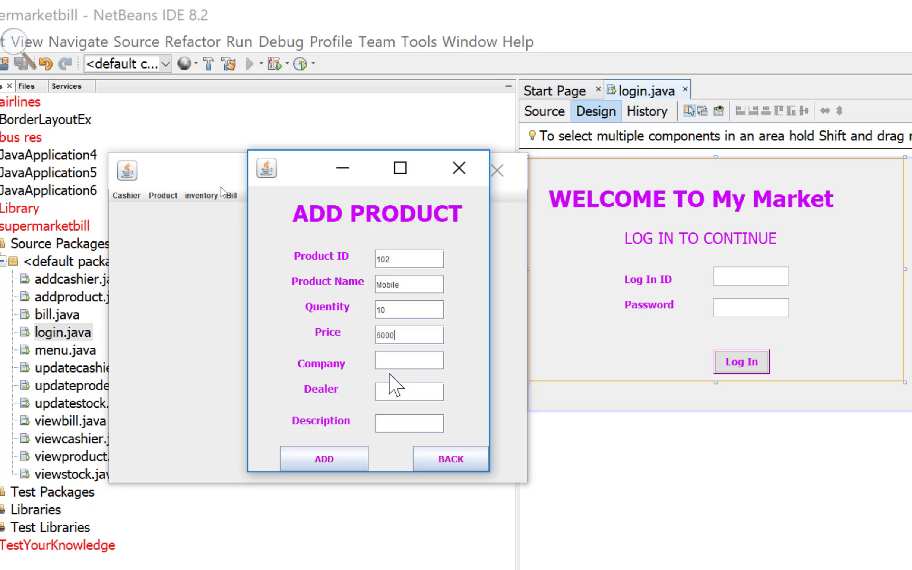
Set company and dealer to Nokia, describe it as Equipment, and add the product.
{"action": "type", "text": "Nokia"}
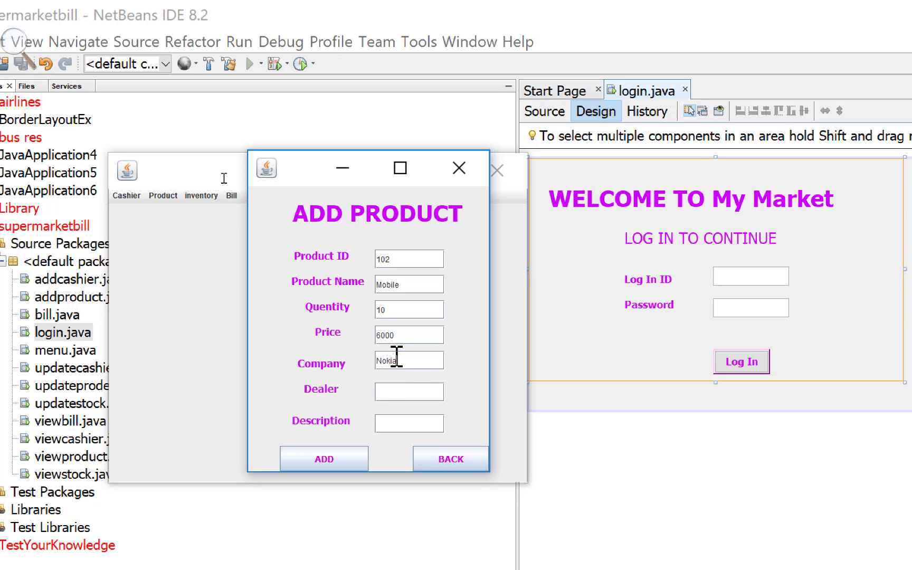
{"action": "type", "text": "Nokia"}
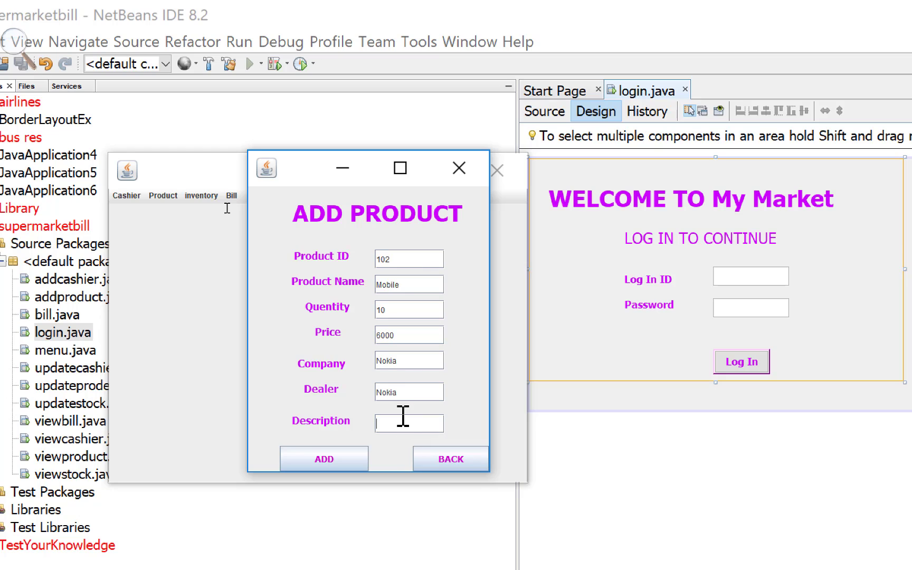
{"action": "type", "text": "its Electronics"}
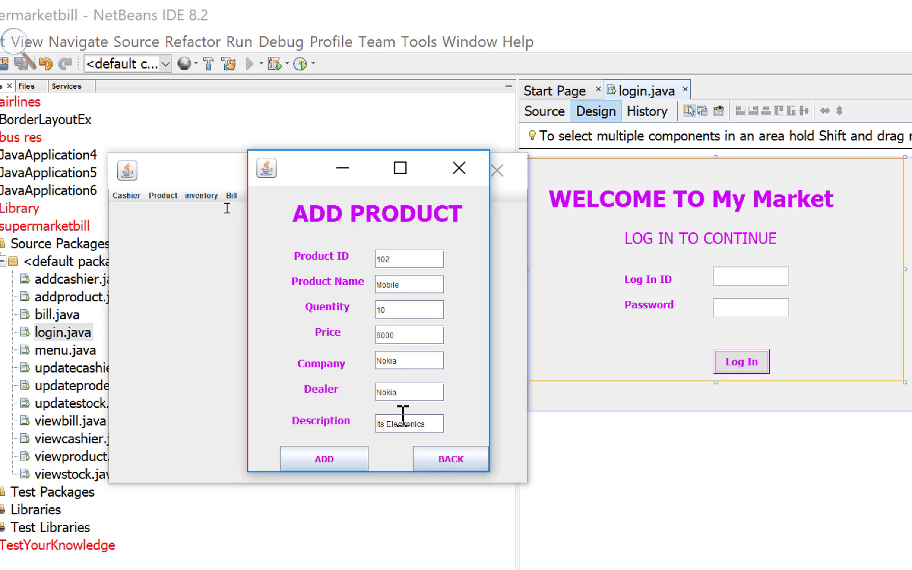
{"action": "type", "text": "E"}
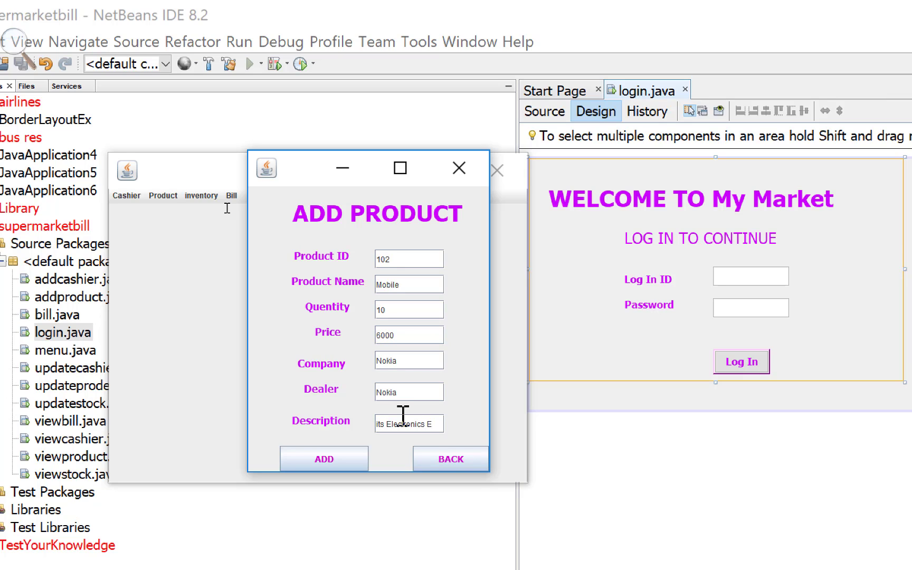
{"action": "type", "text": "Equipment"}
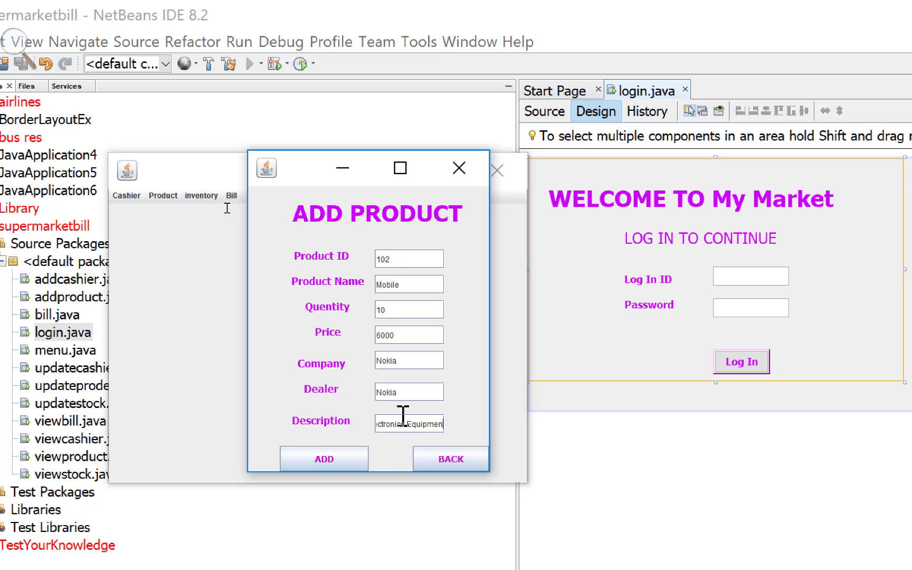
{"action": "left_click", "coordinate": [323, 459]}
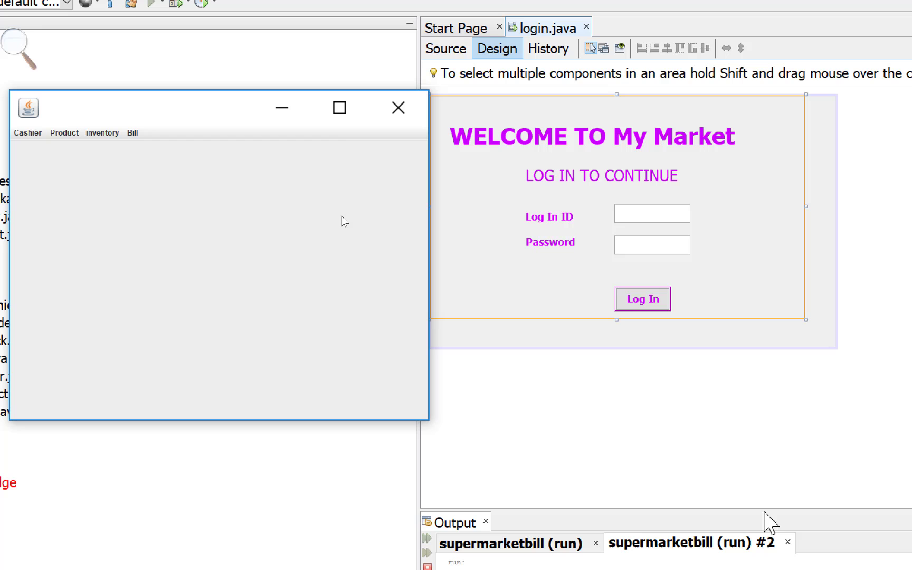
Look up product 102 on the View Product screen showing Mobile, Nokia, 6000.
{"action": "left_click", "coordinate": [65, 133]}
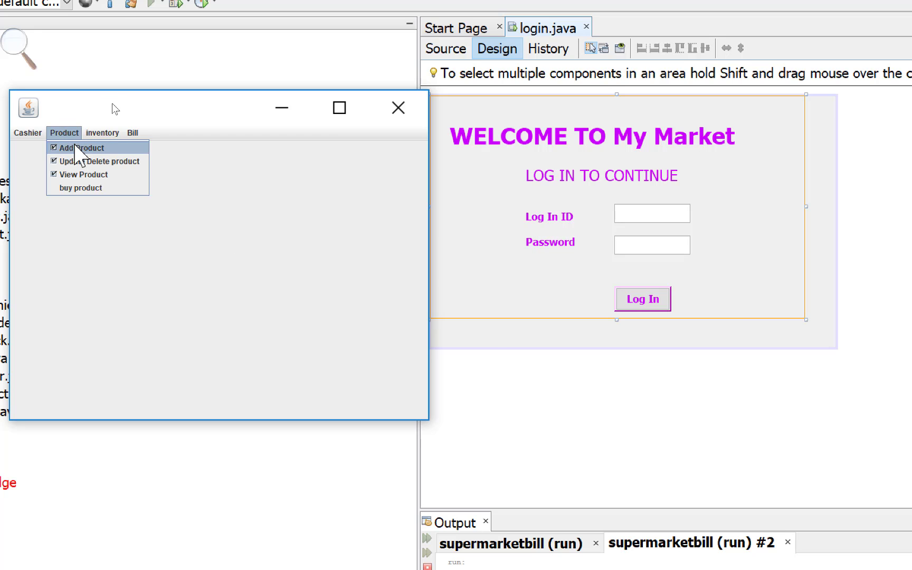
{"action": "left_click", "coordinate": [83, 174]}
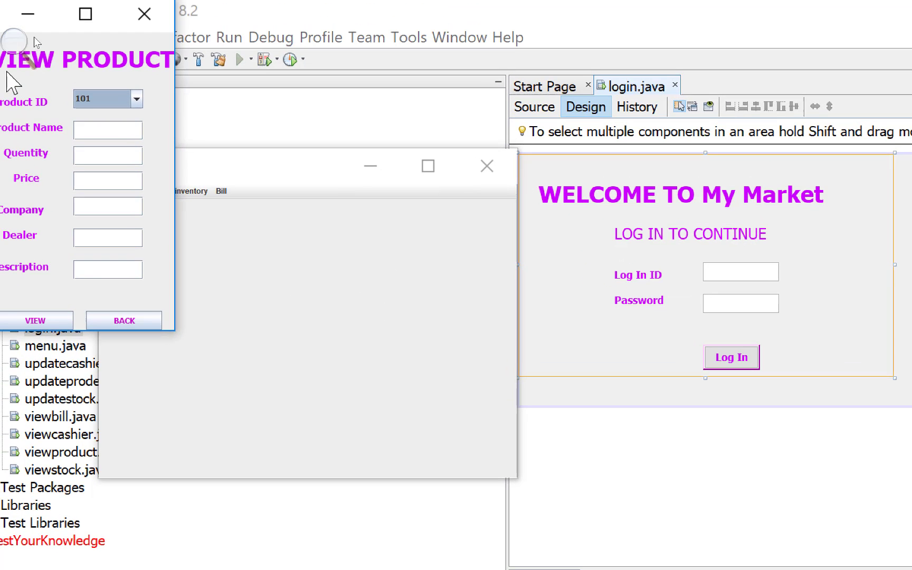
{"action": "left_click", "coordinate": [136, 98]}
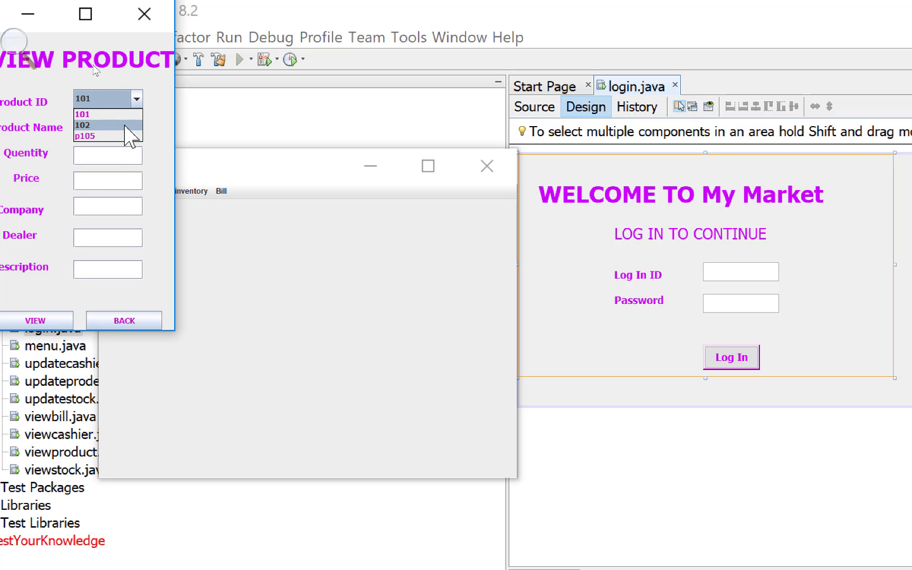
{"action": "left_click", "coordinate": [94, 126]}
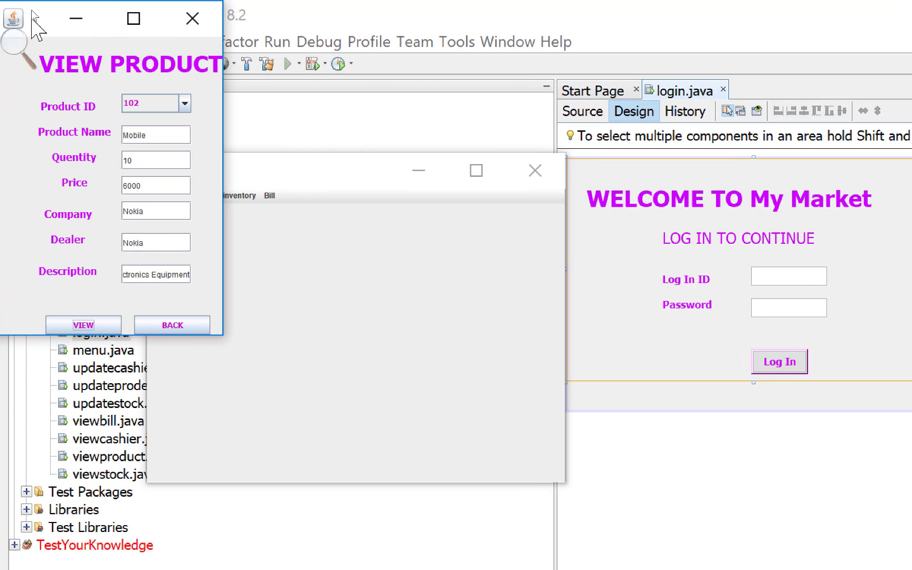
{"action": "left_click_drag", "start_coordinate": [104, 18], "coordinate": [370, 87]}
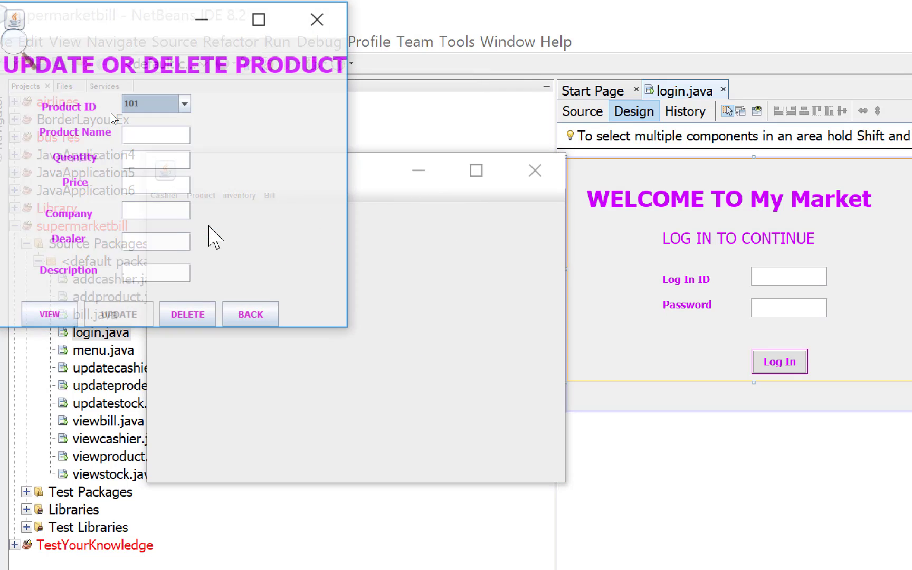
Load product 102 for update, rename it to Mobile Phone and save the change.
{"action": "left_click", "coordinate": [184, 103]}
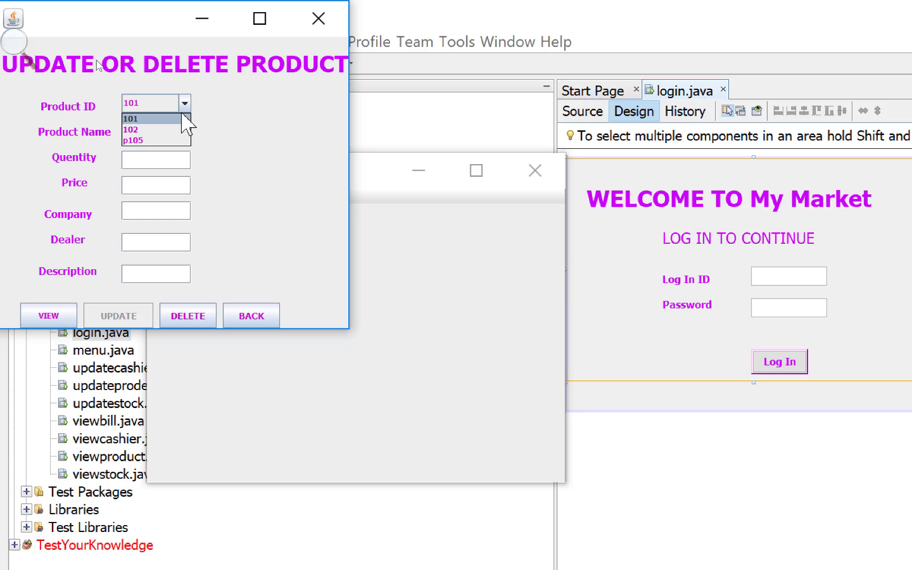
{"action": "left_click", "coordinate": [132, 130]}
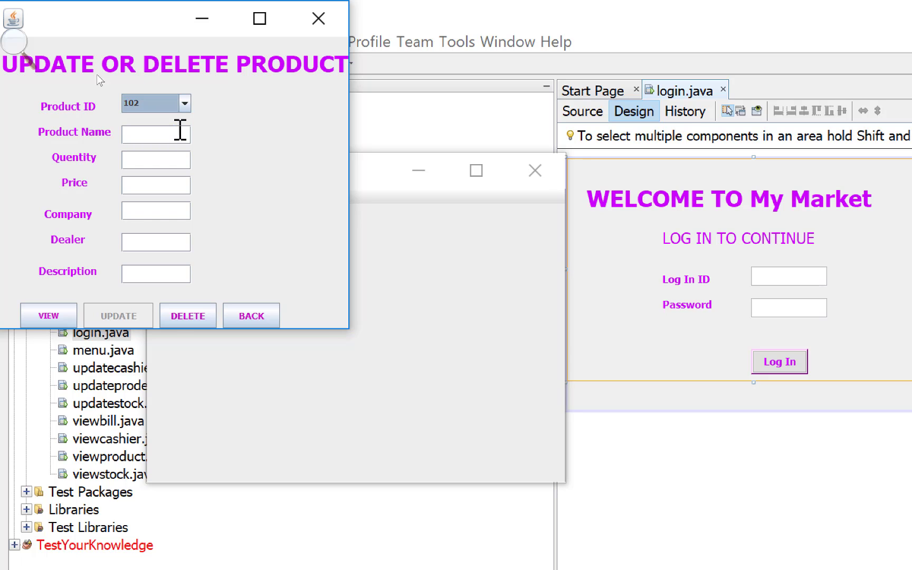
{"action": "left_click", "coordinate": [49, 316]}
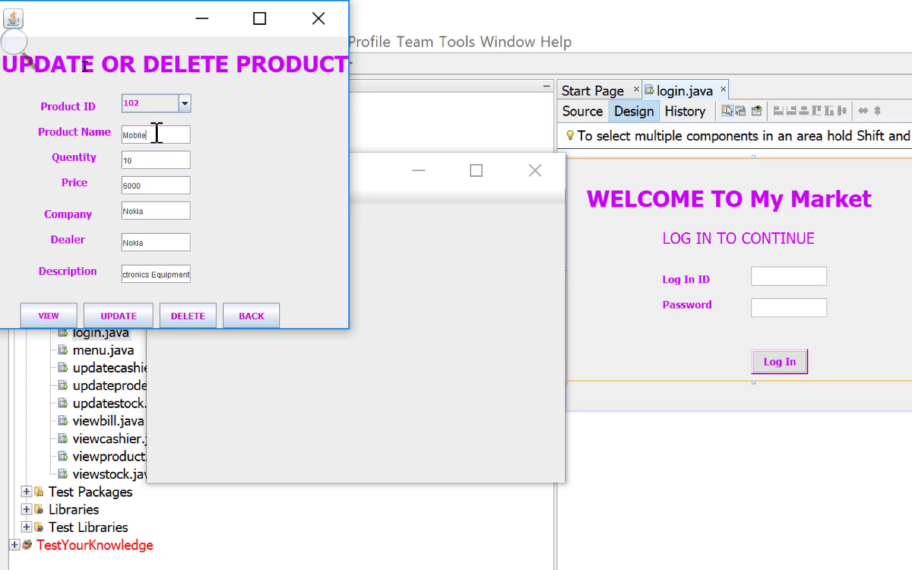
{"action": "type", "text": "Phon"}
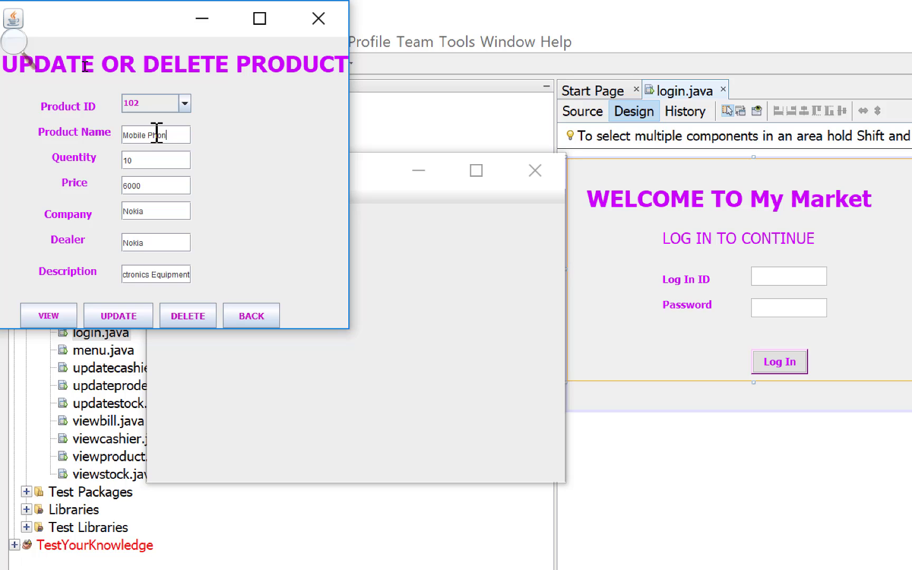
{"action": "left_click", "coordinate": [117, 316]}
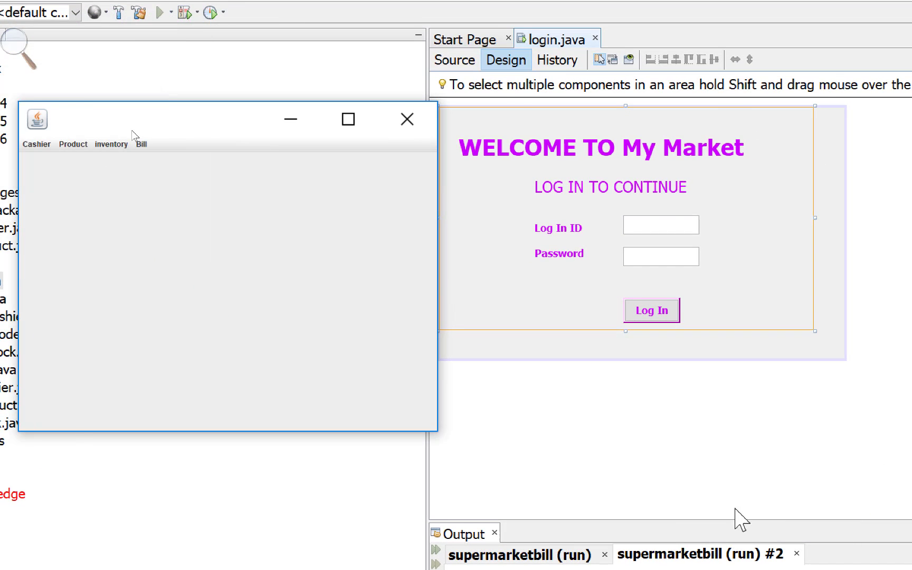
{"action": "left_click", "coordinate": [162, 169]}
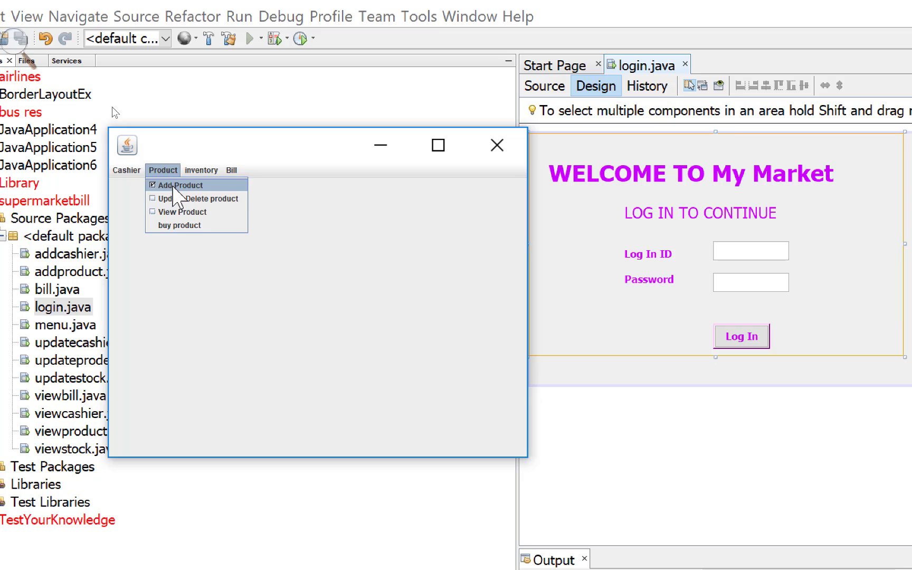
{"action": "left_click", "coordinate": [183, 211]}
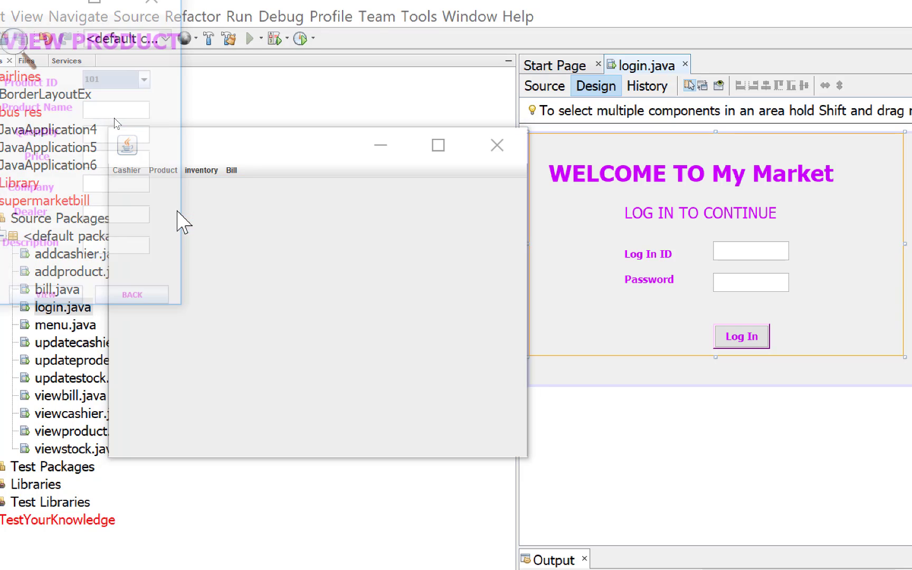
{"action": "left_click", "coordinate": [144, 78]}
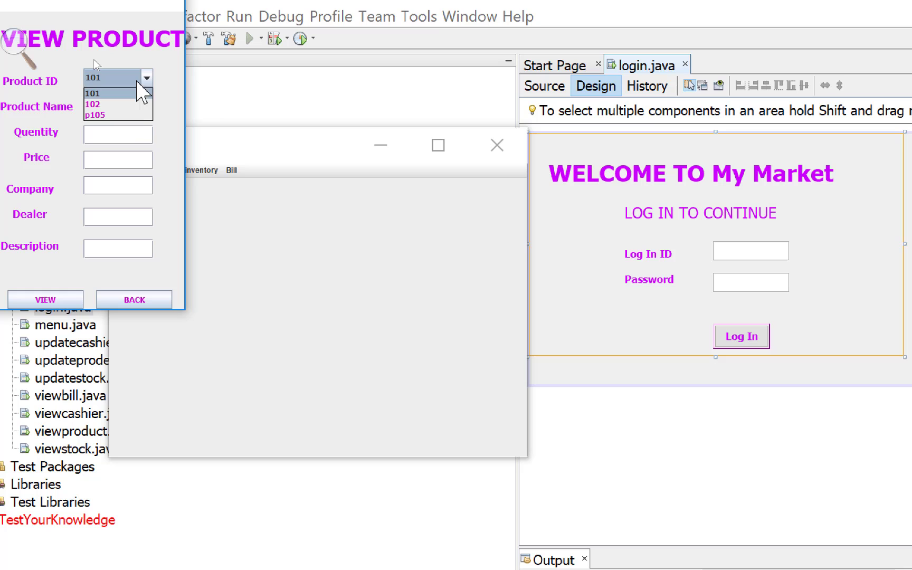
{"action": "left_click", "coordinate": [93, 104]}
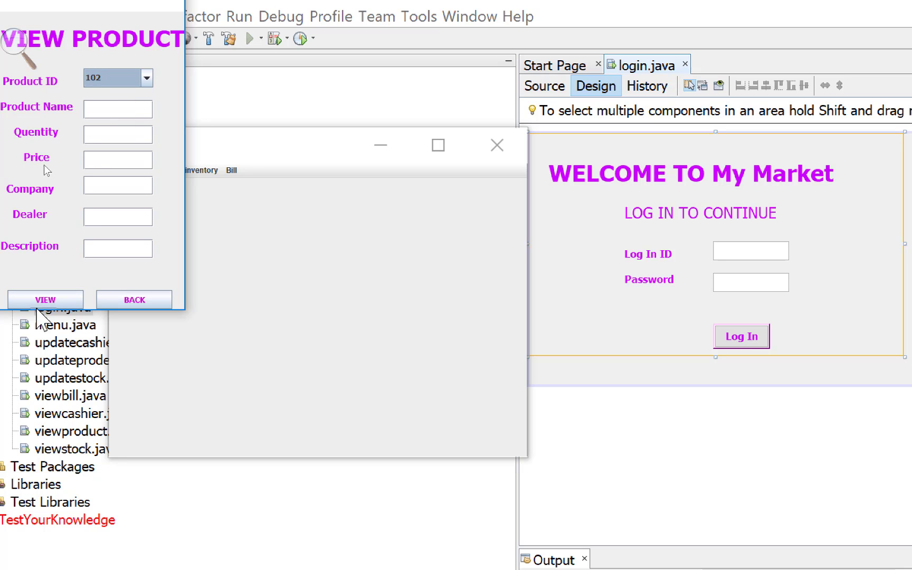
{"action": "left_click", "coordinate": [46, 300]}
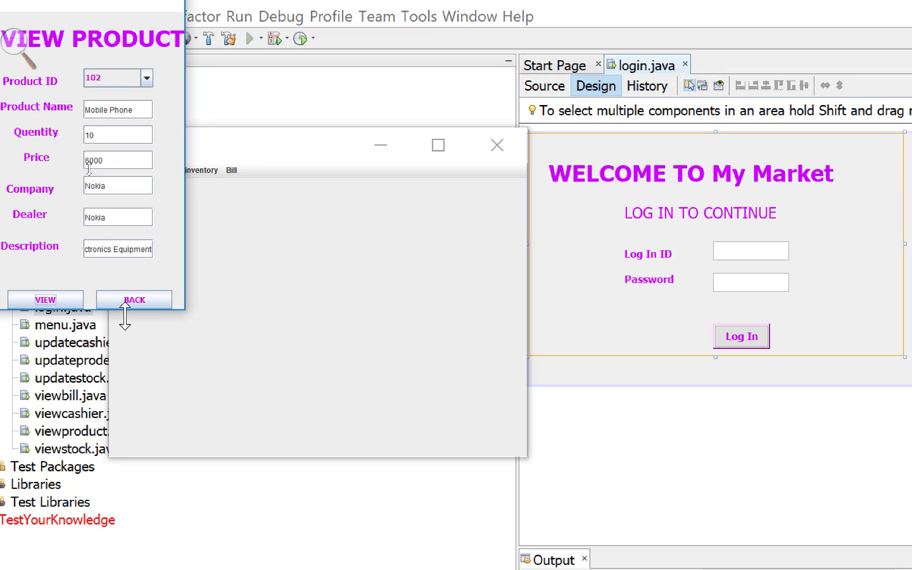
{"action": "left_click", "coordinate": [163, 170]}
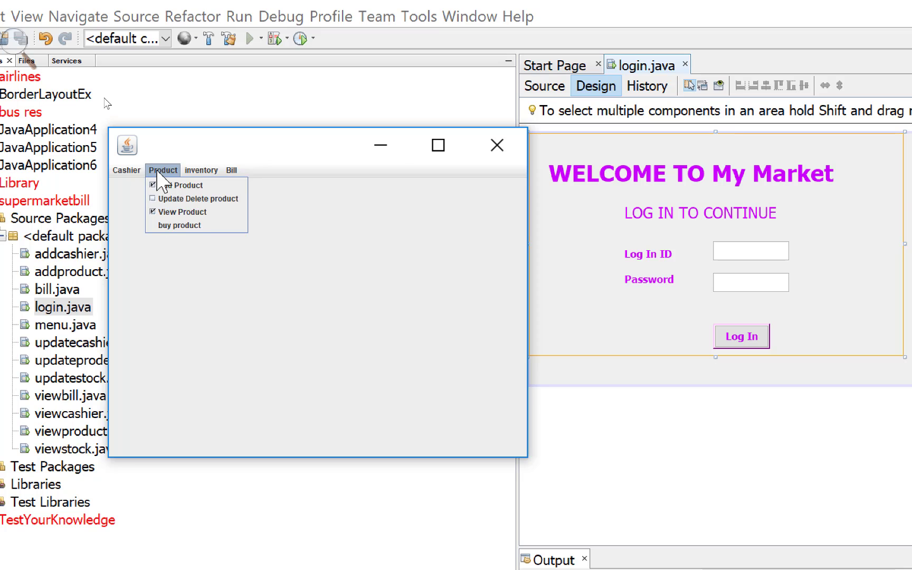
Load product p105 on the Update/Delete screen, delete it and acknowledge the confirmation.
{"action": "left_click", "coordinate": [198, 199]}
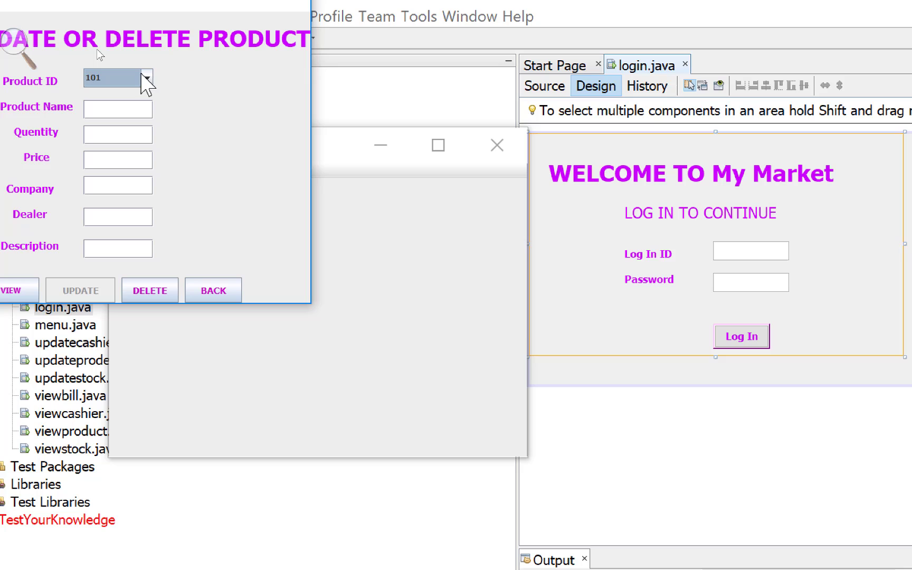
{"action": "left_click", "coordinate": [147, 77]}
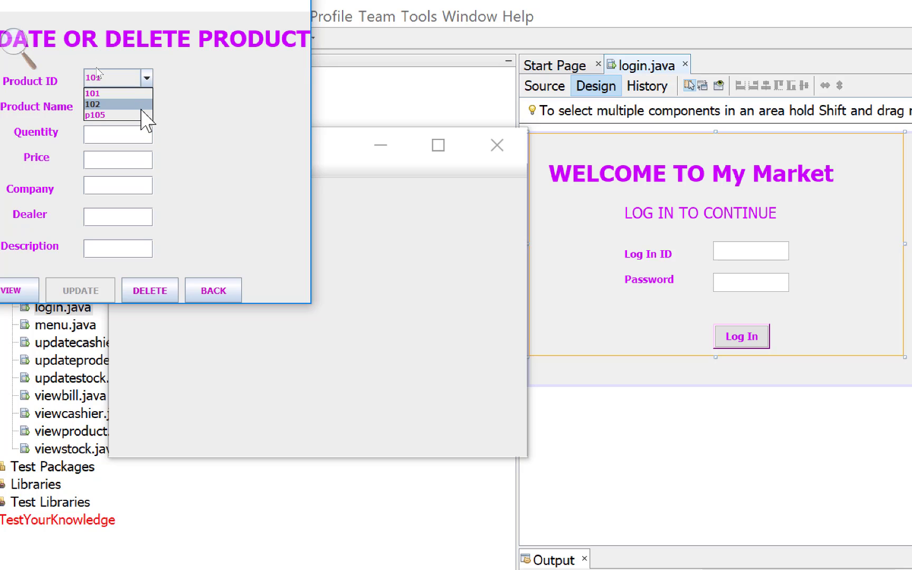
{"action": "left_click", "coordinate": [95, 115]}
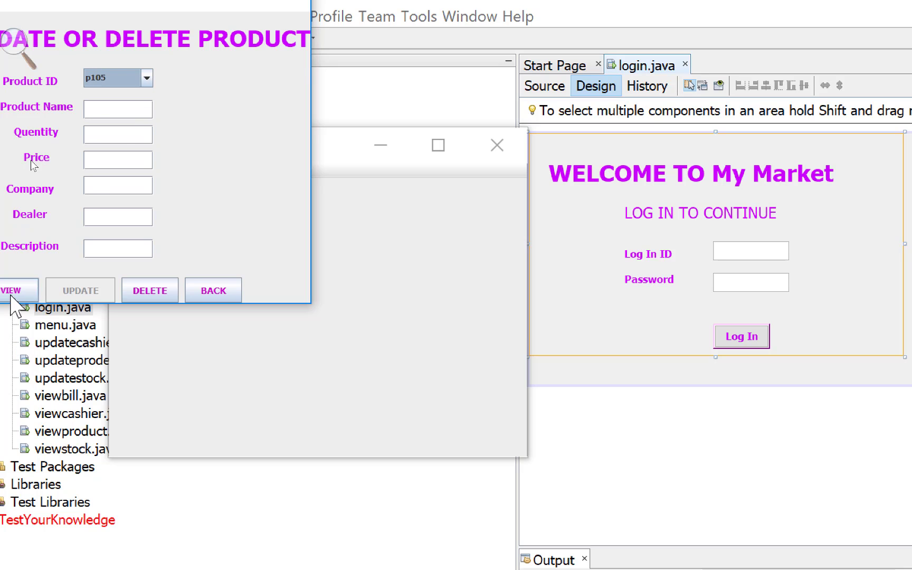
{"action": "left_click", "coordinate": [150, 290]}
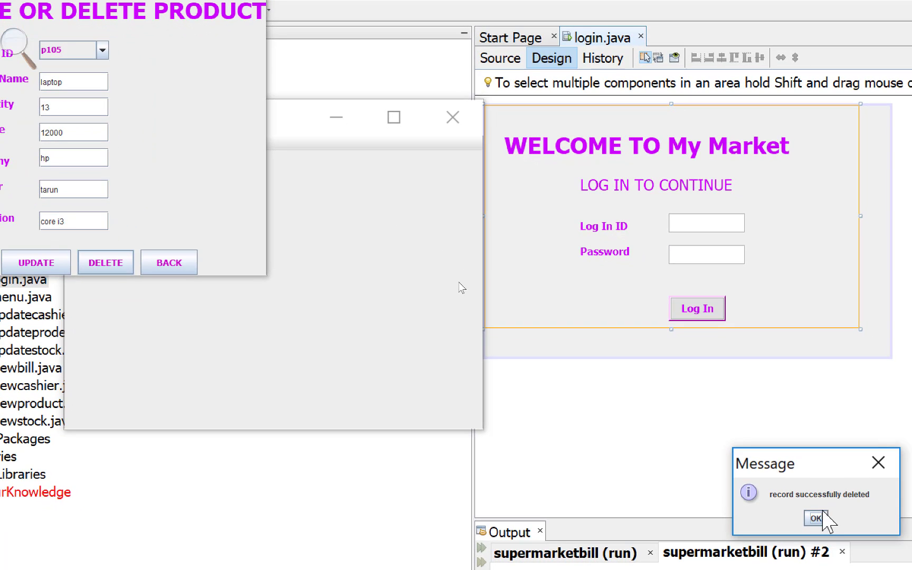
{"action": "left_click", "coordinate": [814, 519]}
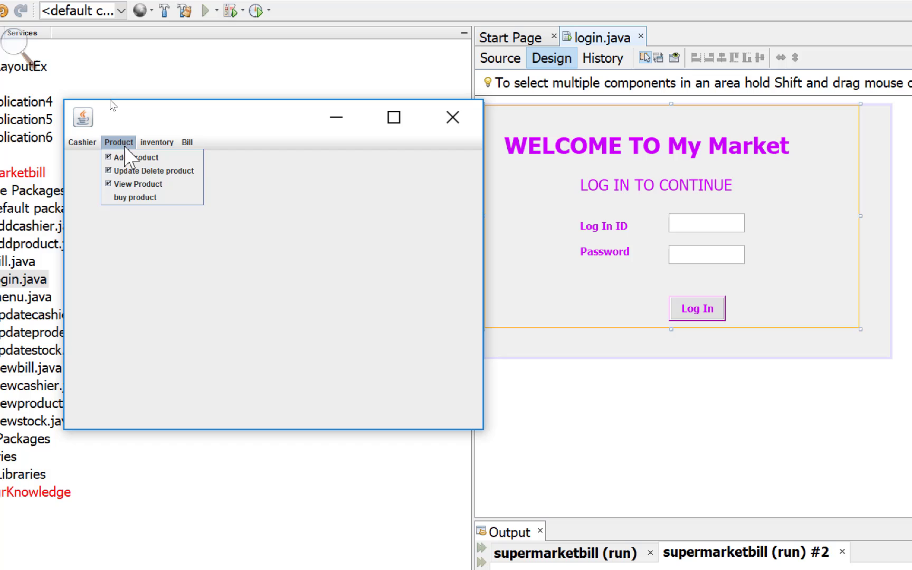
{"action": "mouse_move", "coordinate": [152, 170]}
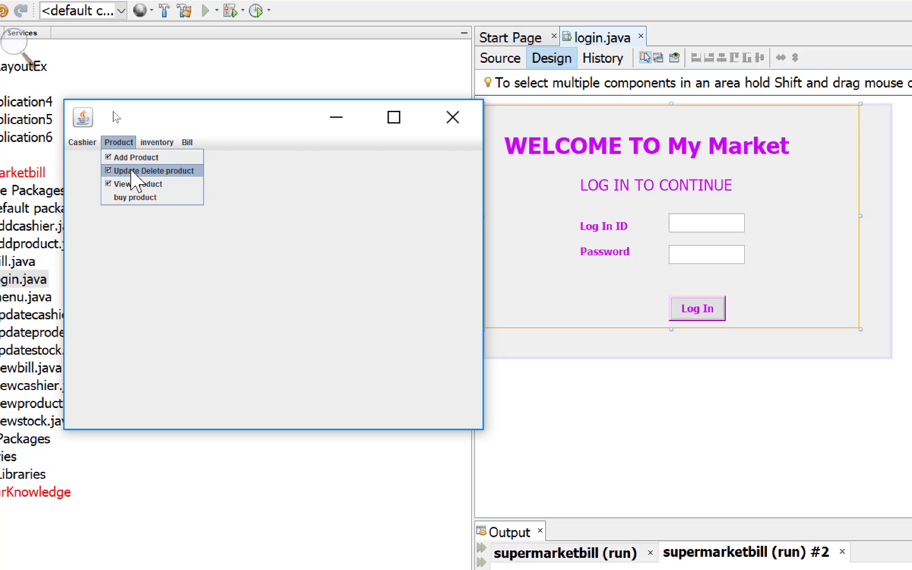
{"action": "left_click", "coordinate": [150, 170]}
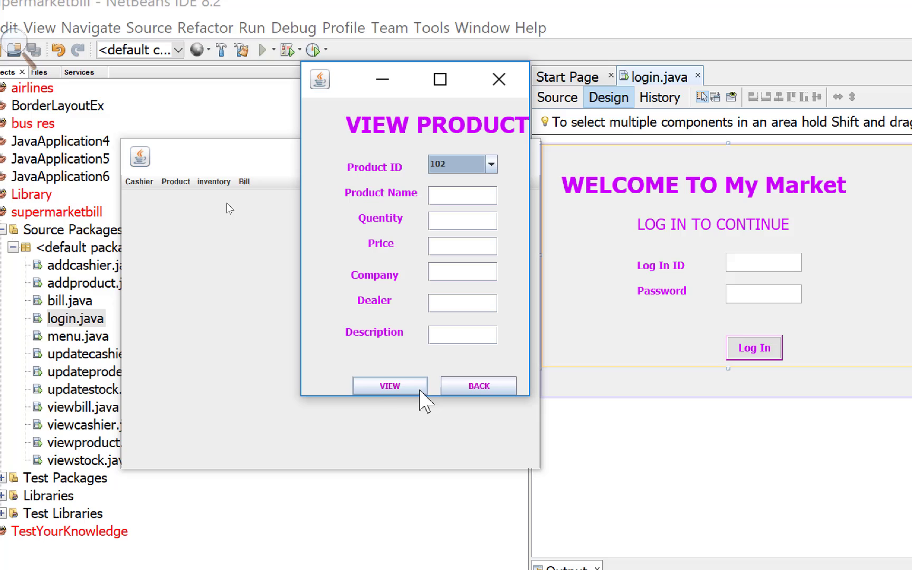
{"action": "left_click", "coordinate": [388, 385]}
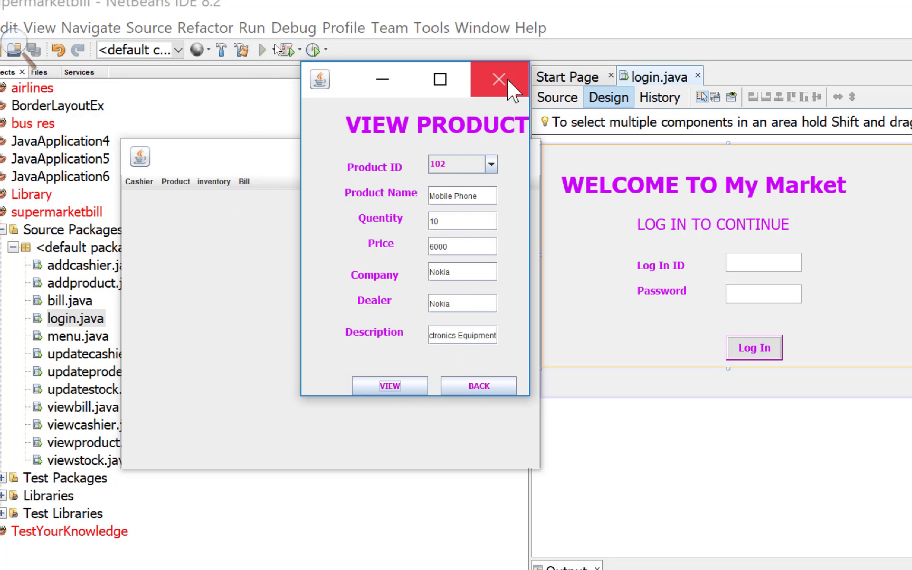
{"action": "left_click", "coordinate": [499, 79]}
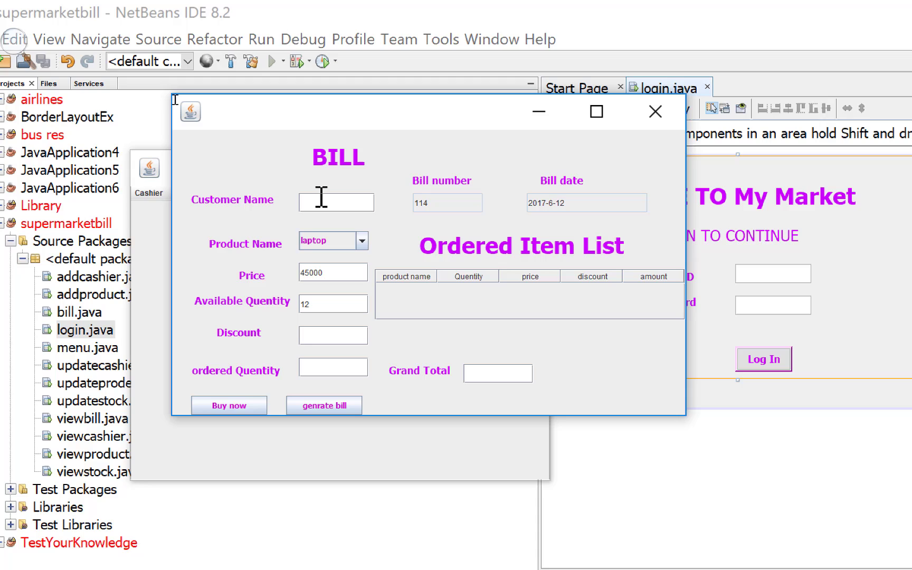
Bill customer 'Moh' for 1 Mobile Phone at discount 10 and generate the bill, total 5400.
{"action": "type", "text": "Moh"}
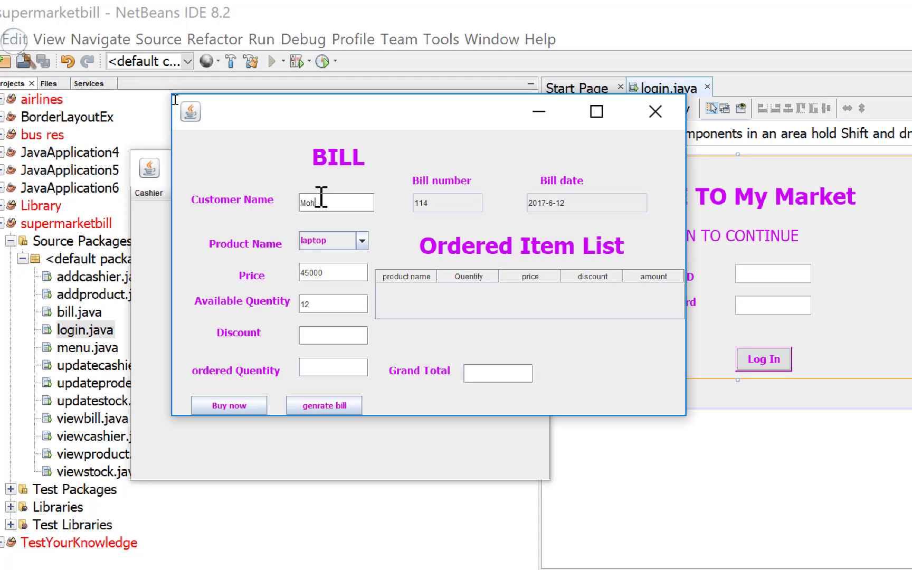
{"action": "left_click", "coordinate": [362, 241]}
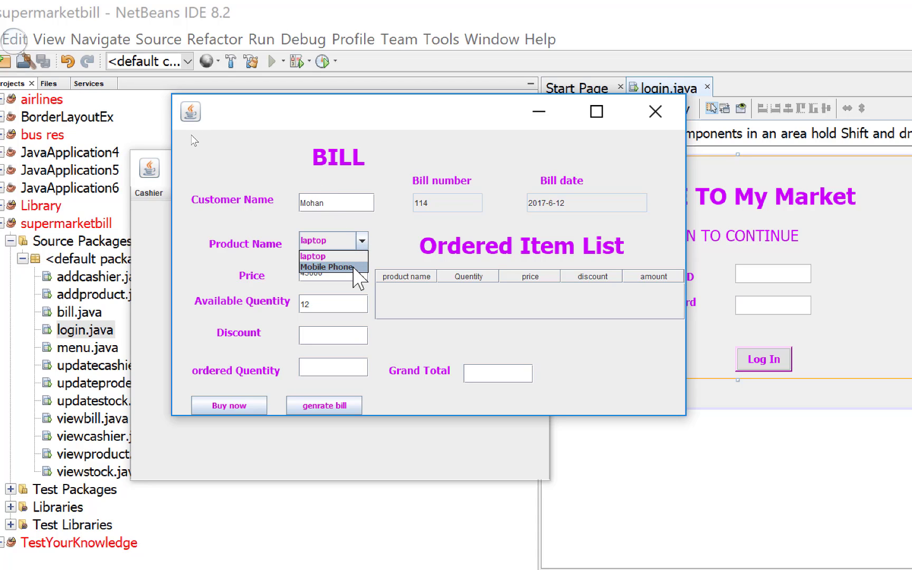
{"action": "left_click", "coordinate": [334, 266]}
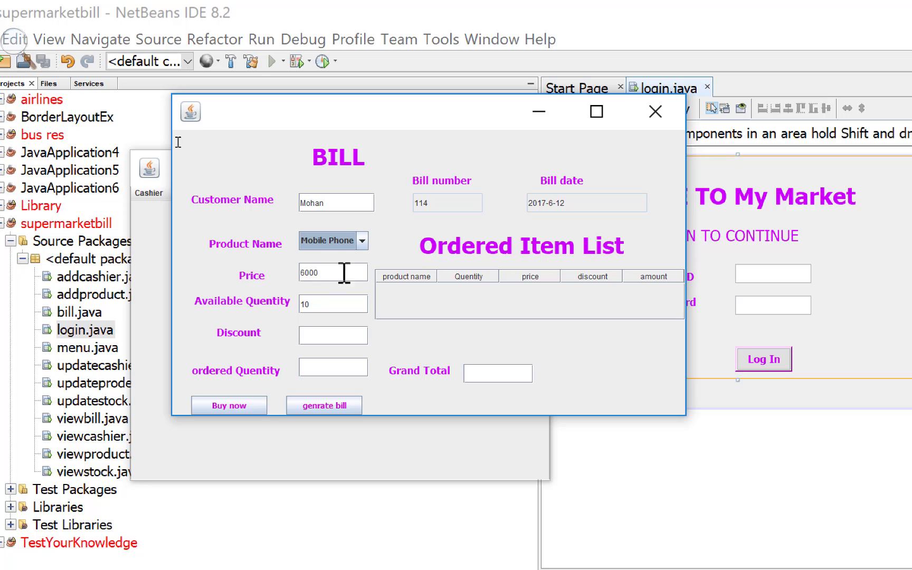
{"action": "mouse_move", "coordinate": [324, 334]}
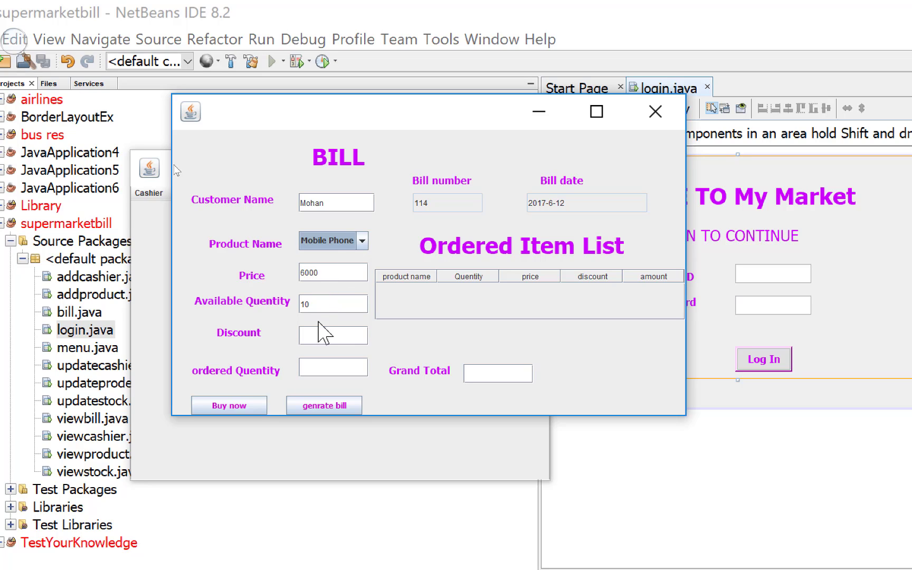
{"action": "type", "text": "10"}
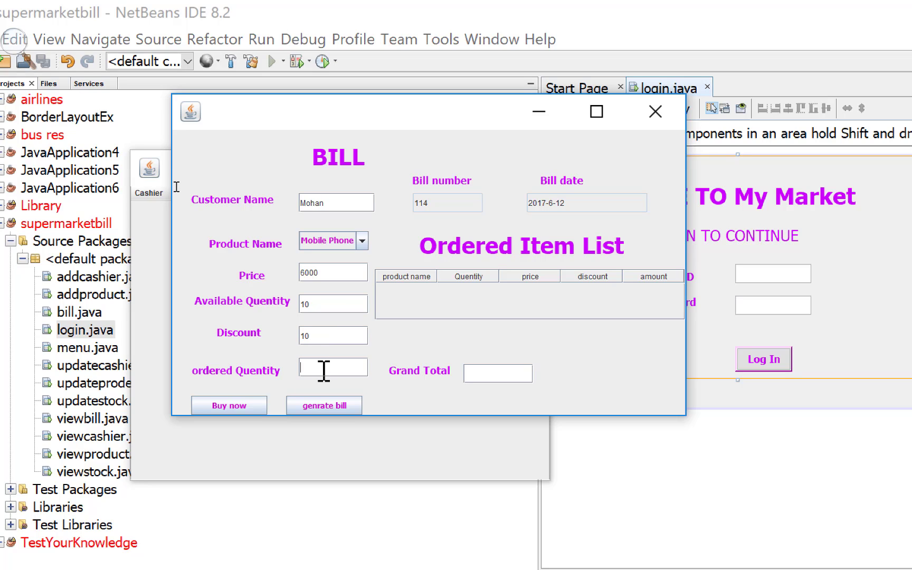
{"action": "type", "text": "1"}
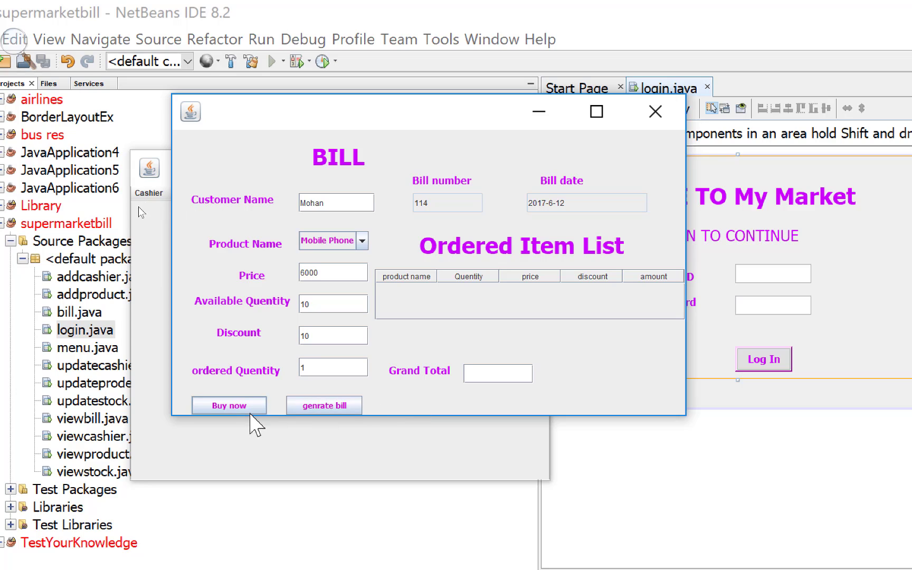
{"action": "left_click", "coordinate": [229, 406]}
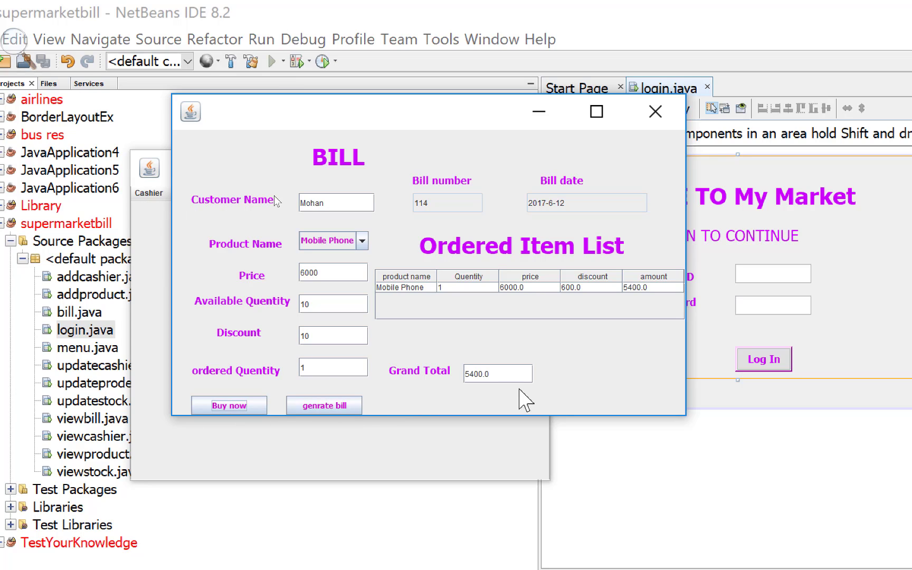
{"action": "mouse_move", "coordinate": [387, 289]}
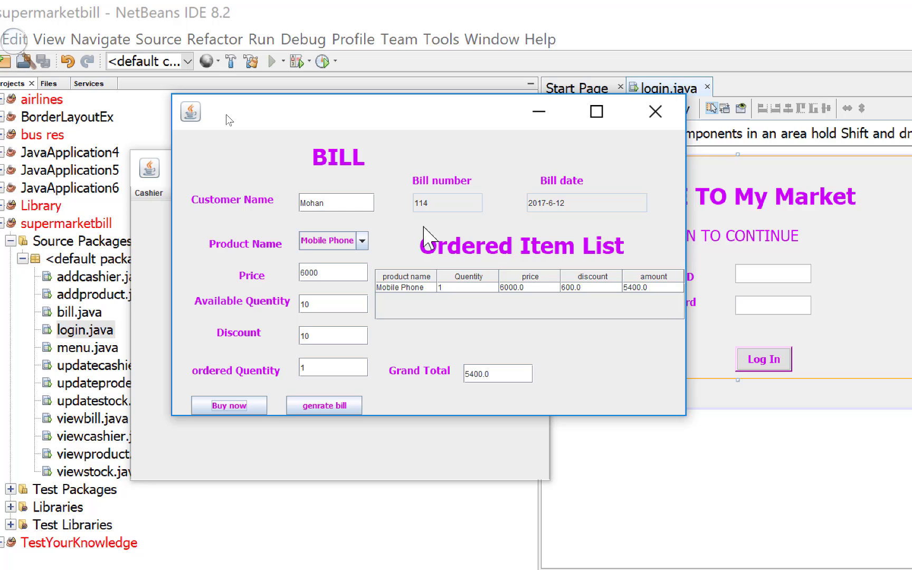
{"action": "mouse_move", "coordinate": [368, 423]}
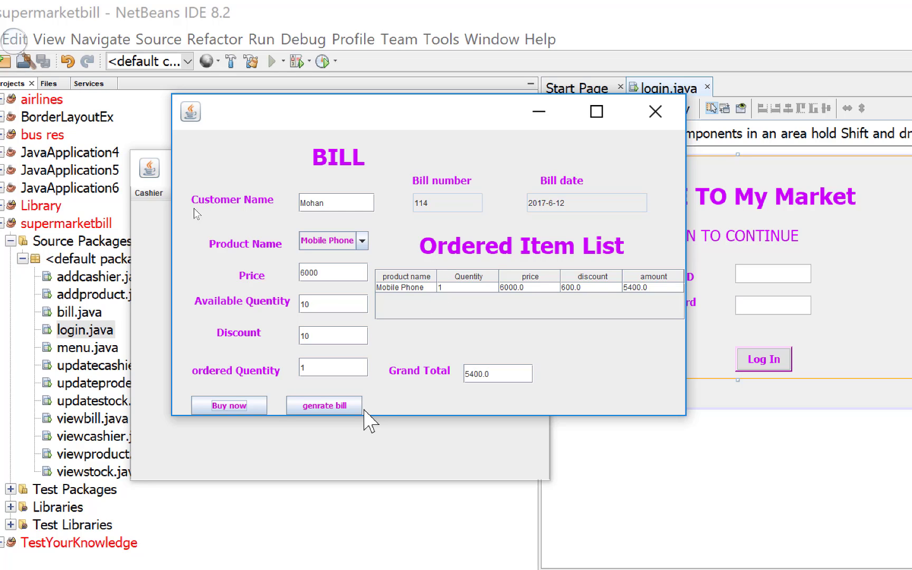
{"action": "left_click", "coordinate": [323, 406]}
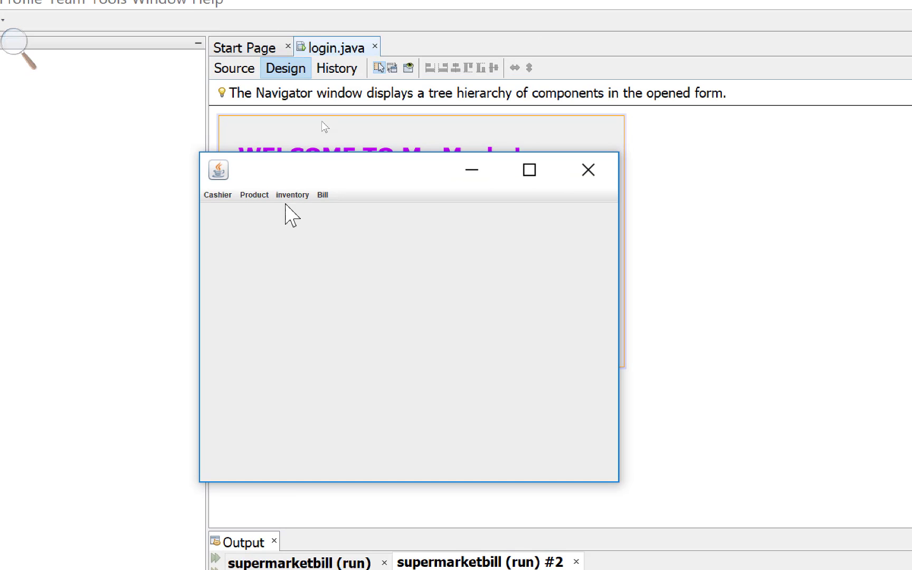
Start a new bill for 'moha' with Mobile Phone, discount 20 and quantity 2.
{"action": "left_click", "coordinate": [292, 195]}
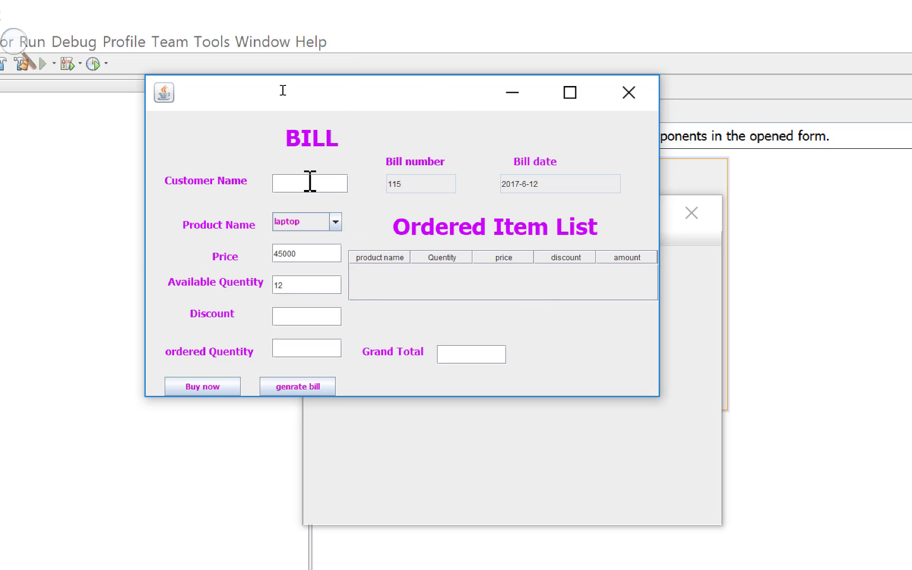
{"action": "type", "text": "moha"}
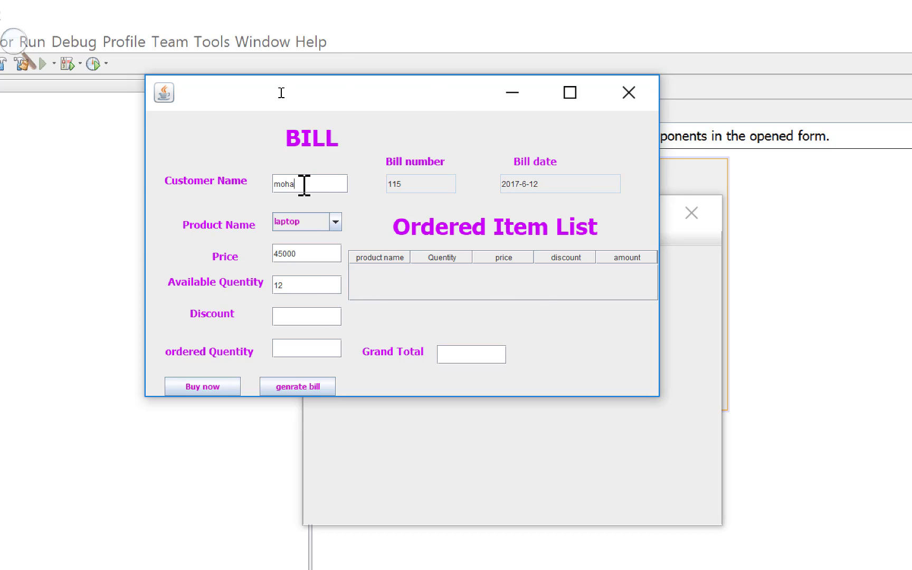
{"action": "left_click", "coordinate": [335, 222]}
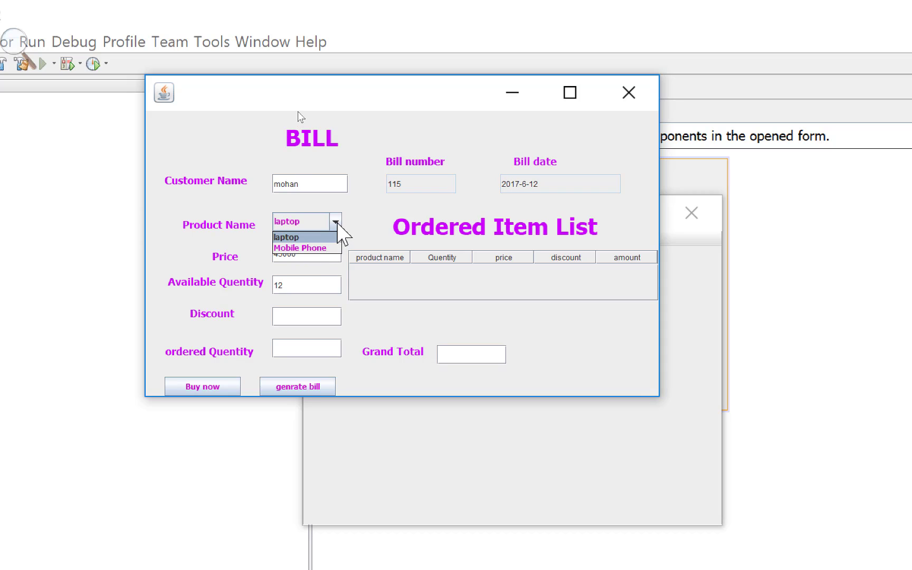
{"action": "left_click", "coordinate": [300, 247]}
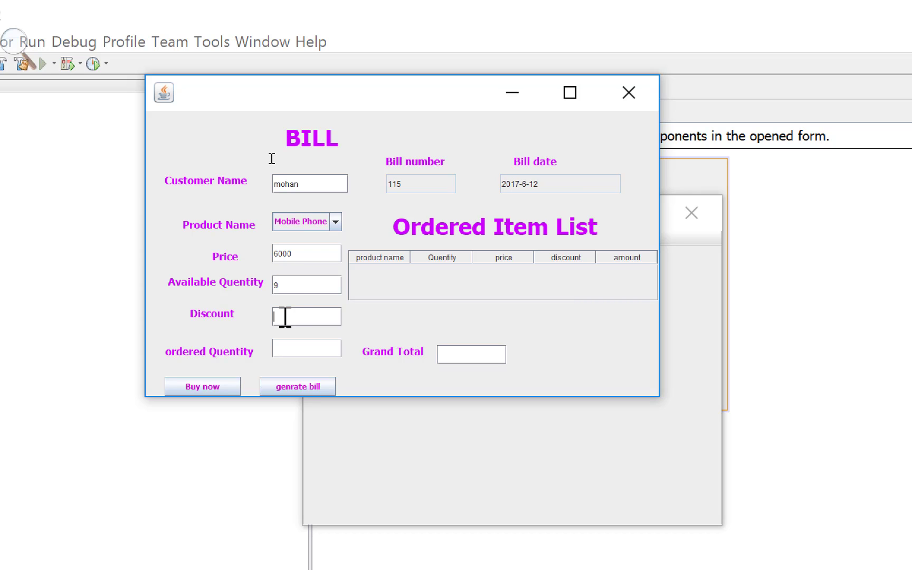
{"action": "type", "text": "20"}
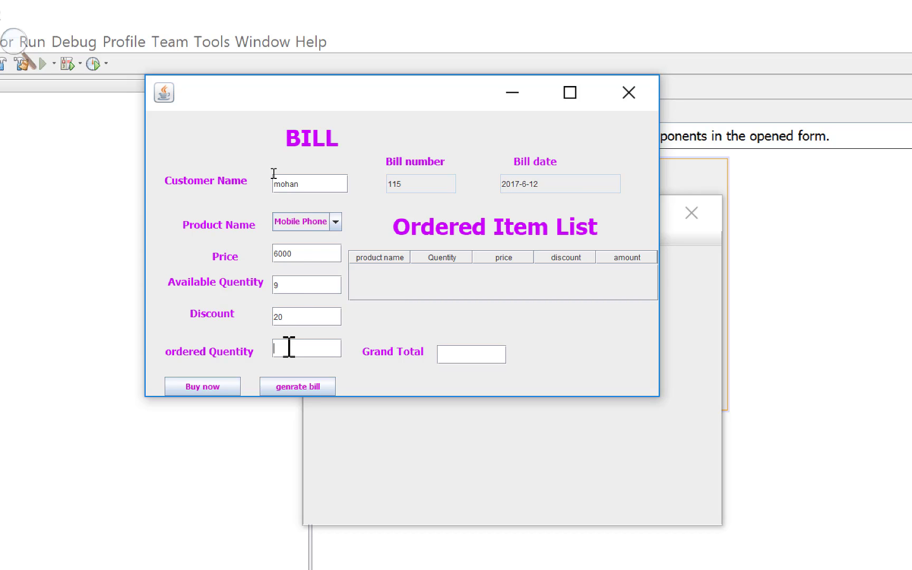
{"action": "type", "text": "2"}
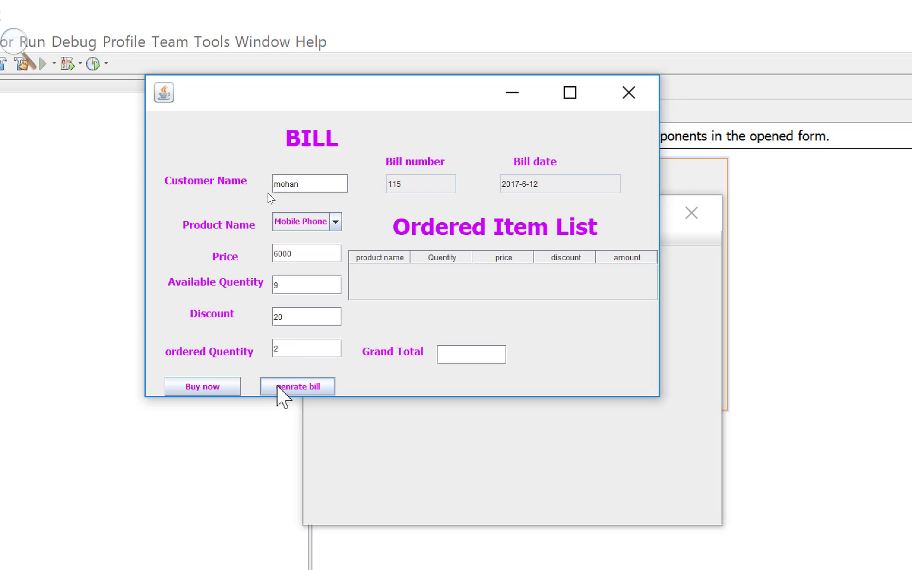
Generate bill 115 totalling 9600, acknowledge the saved message and close the billing window.
{"action": "left_click", "coordinate": [297, 387]}
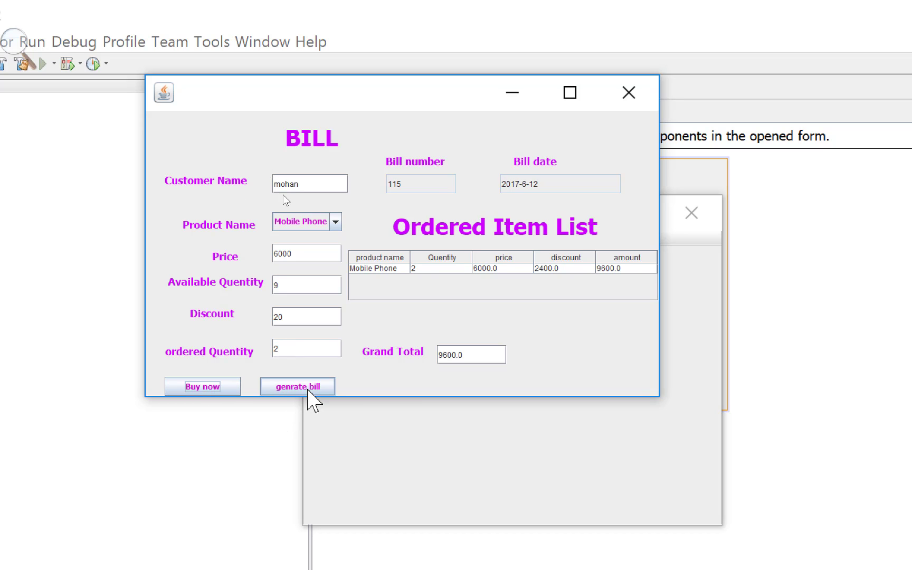
{"action": "left_click", "coordinate": [297, 385]}
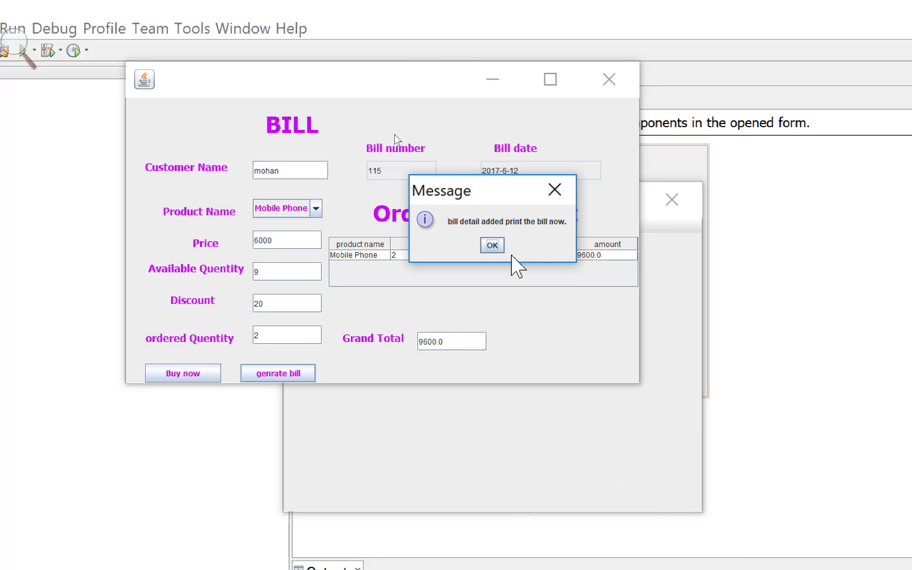
{"action": "left_click", "coordinate": [492, 245]}
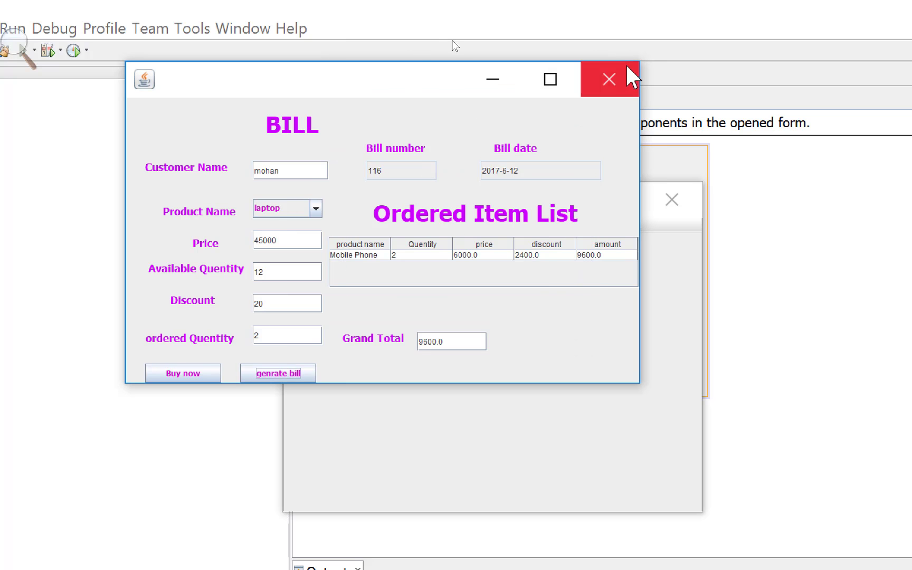
{"action": "mouse_move", "coordinate": [598, 93]}
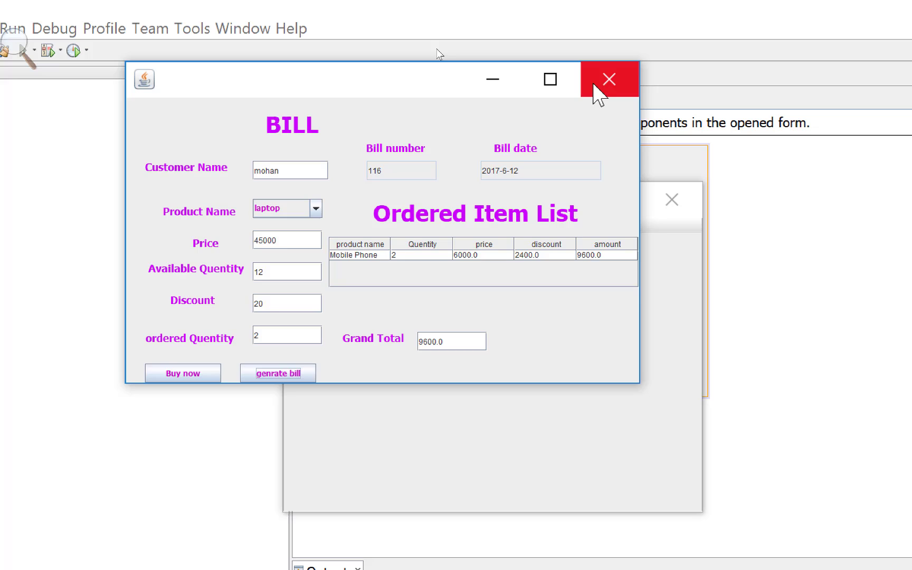
{"action": "left_click", "coordinate": [608, 78]}
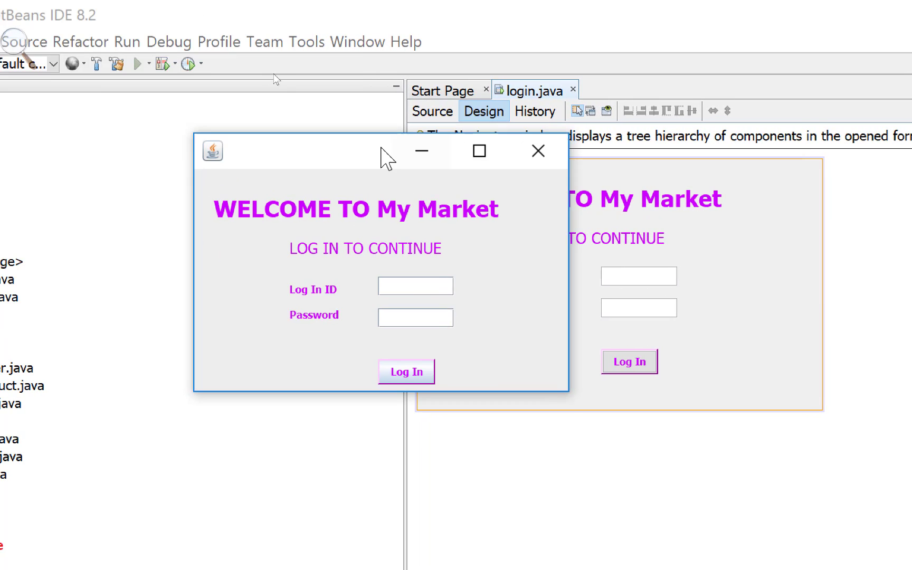
Log in as 'admin' with its password to reach the main menu.
{"action": "type", "text": "admin"}
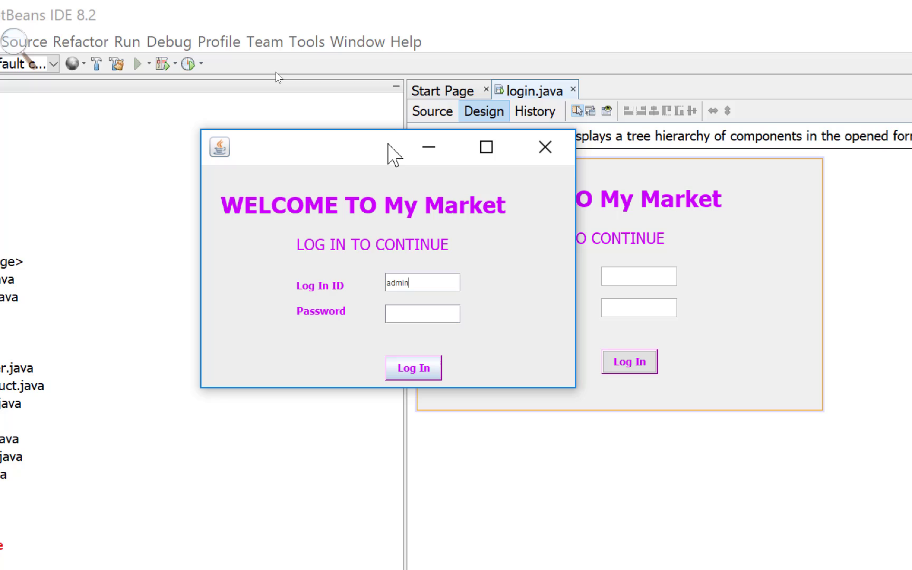
{"action": "type", "text": "•••••"}
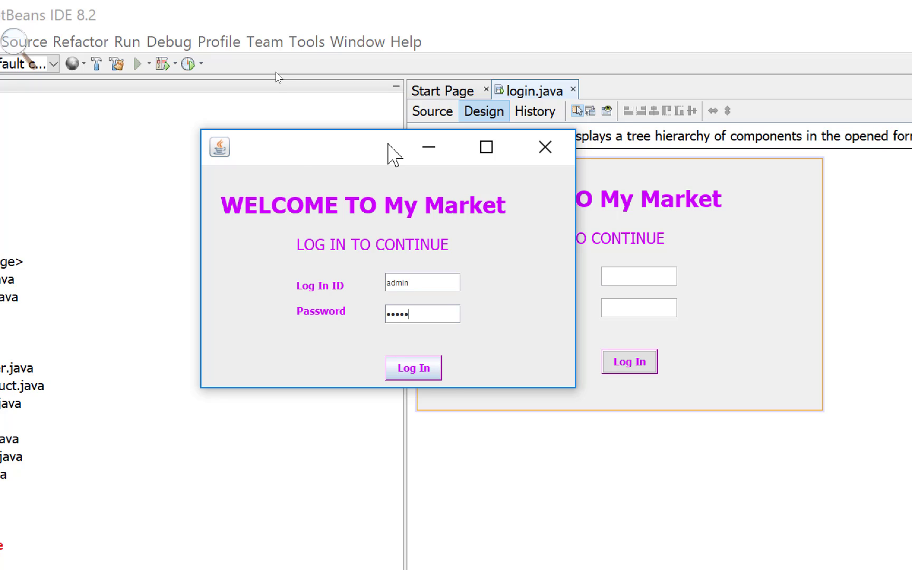
{"action": "left_click", "coordinate": [413, 367]}
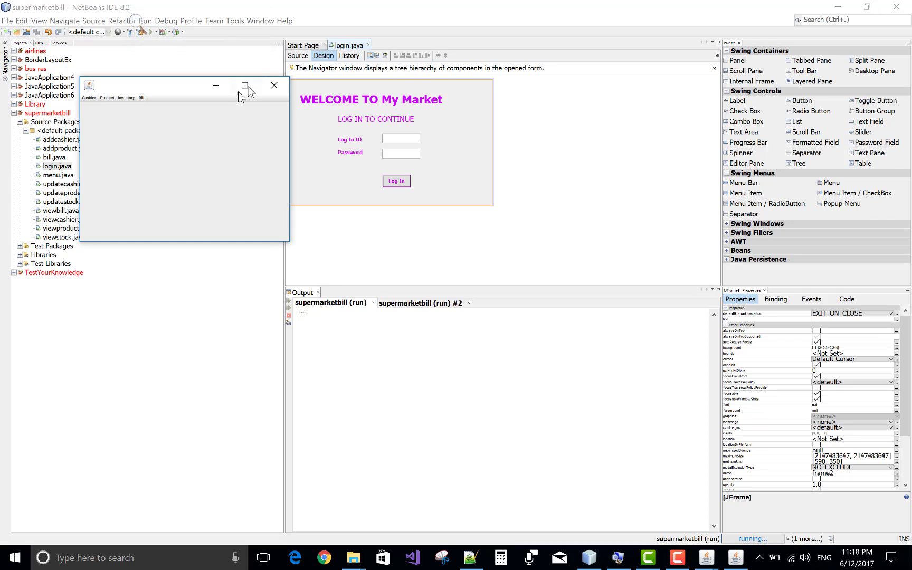
{"action": "mouse_move", "coordinate": [439, 338]}
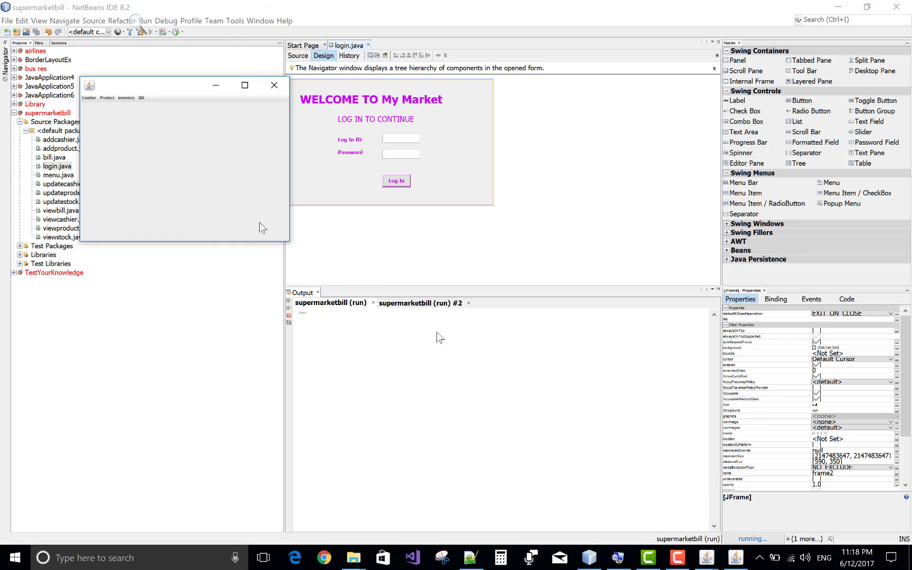
{"action": "mouse_move", "coordinate": [609, 558]}
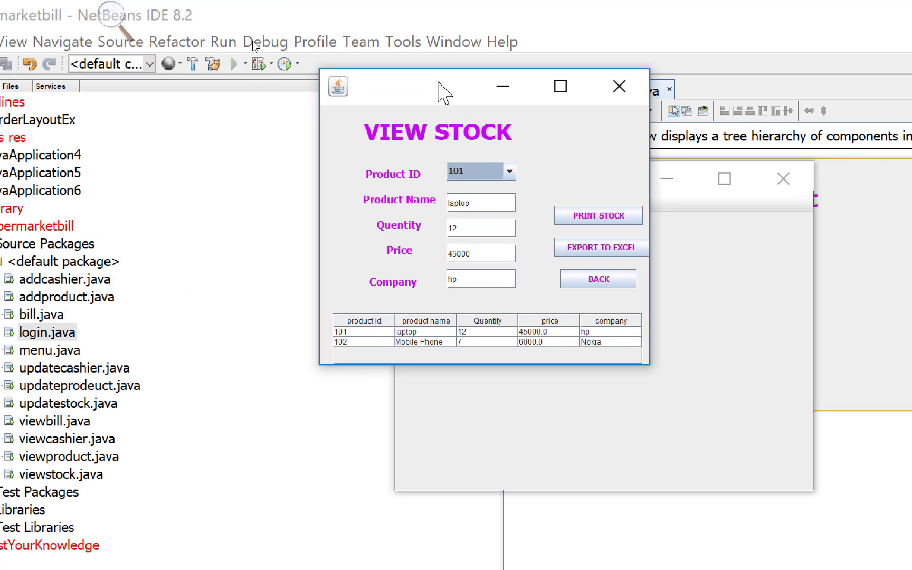
View stock for product 102, Mobile Phone with 7 units, then go back to the main menu.
{"action": "left_click", "coordinate": [509, 170]}
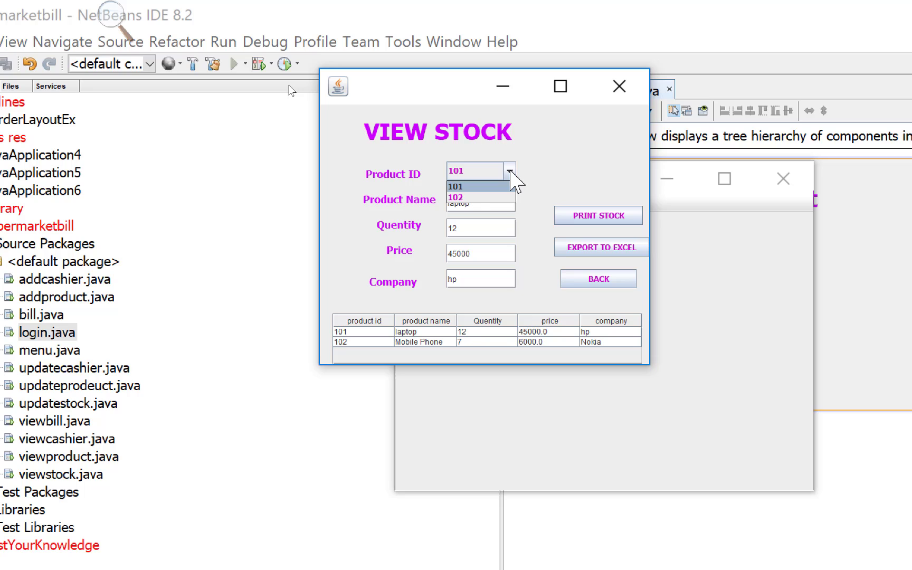
{"action": "left_click", "coordinate": [455, 196]}
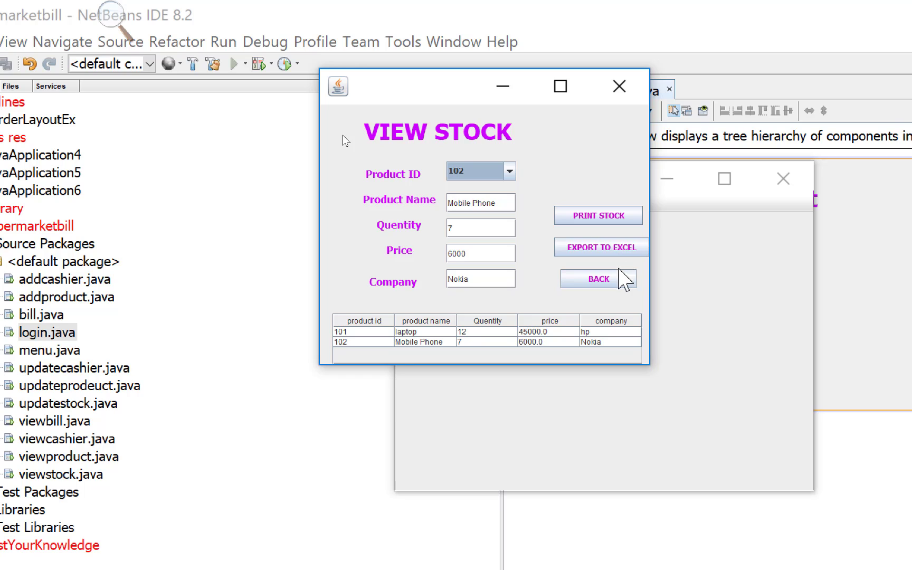
{"action": "mouse_move", "coordinate": [574, 177]}
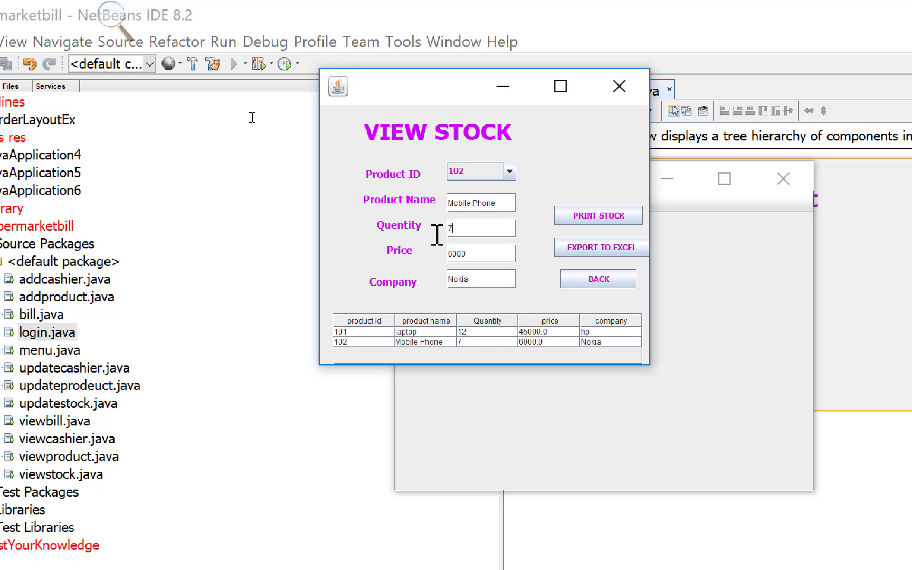
{"action": "mouse_move", "coordinate": [565, 129]}
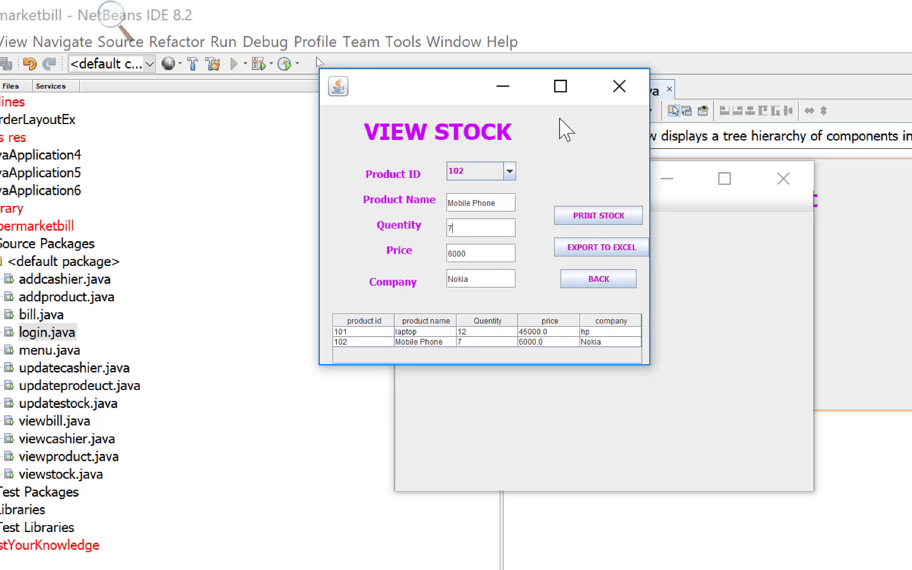
{"action": "left_click", "coordinate": [598, 278]}
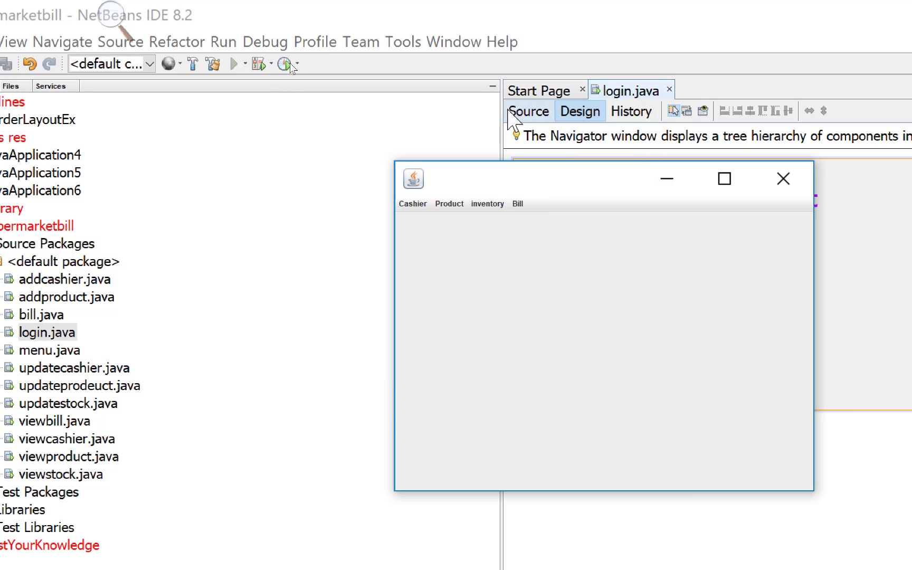
In Inventory > Update Stock, set product 102 Mobile Phone quantity to 10 and update.
{"action": "left_click", "coordinate": [488, 204]}
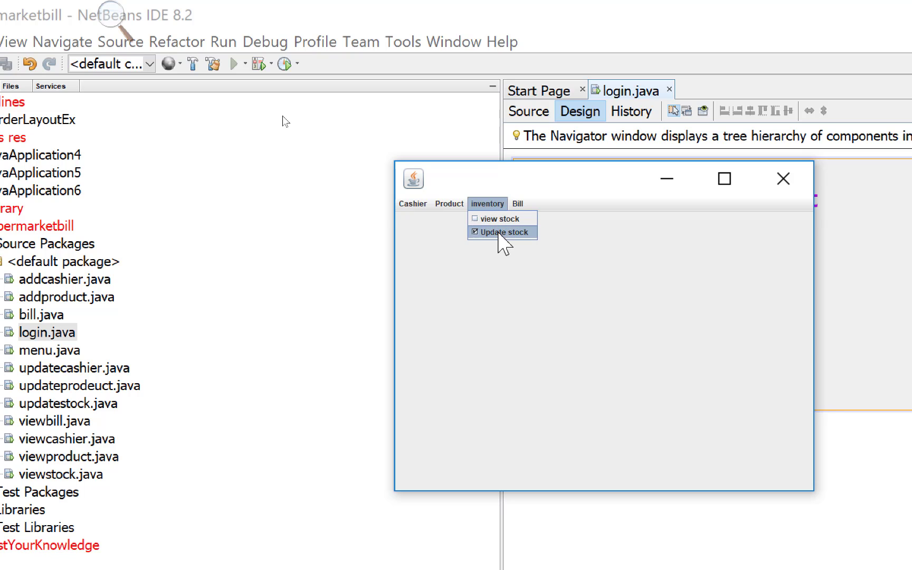
{"action": "left_click", "coordinate": [501, 232]}
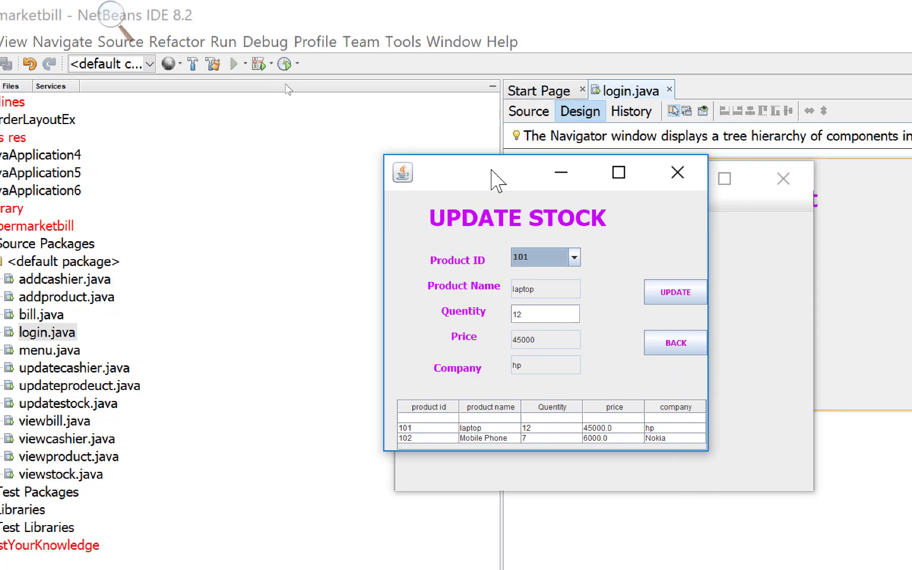
{"action": "left_click", "coordinate": [600, 227]}
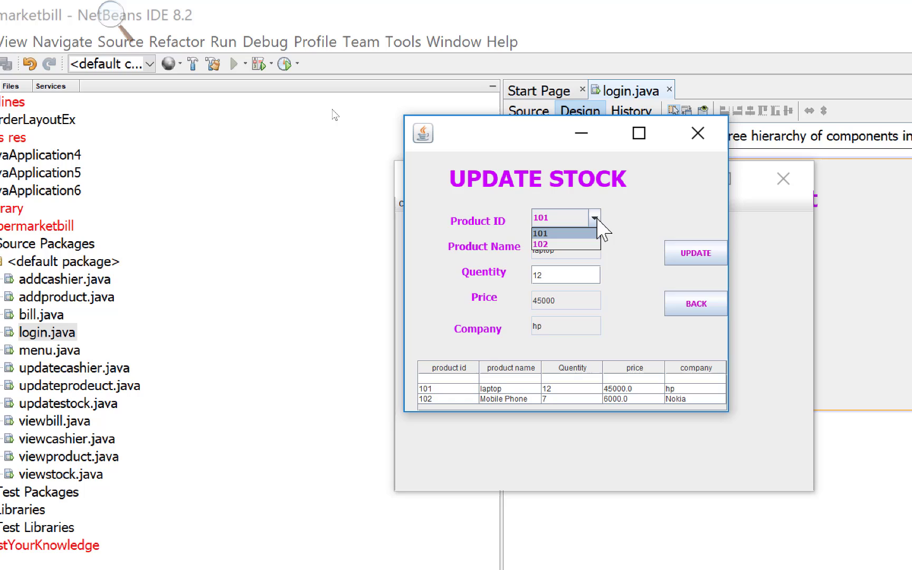
{"action": "left_click", "coordinate": [540, 243]}
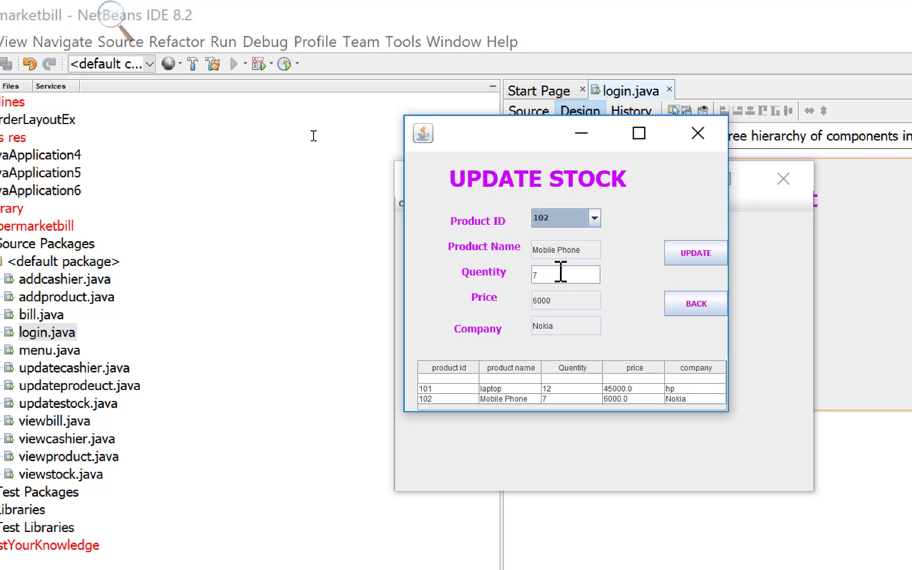
{"action": "type", "text": "10"}
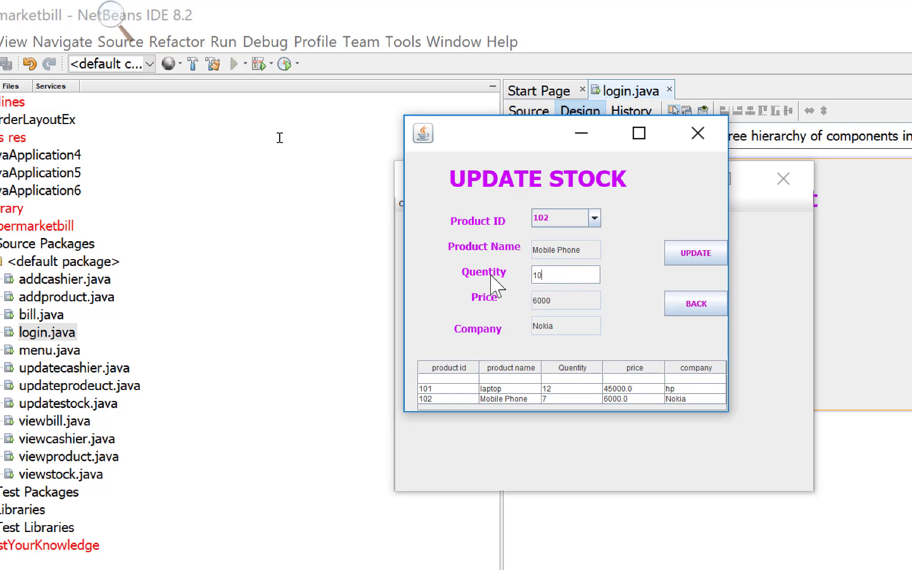
{"action": "left_click", "coordinate": [694, 253]}
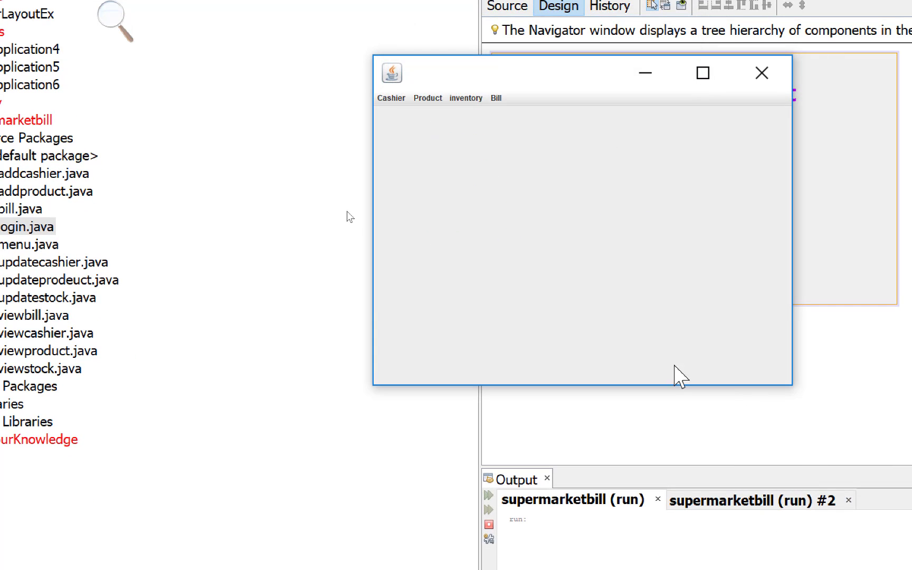
{"action": "left_click", "coordinate": [466, 98]}
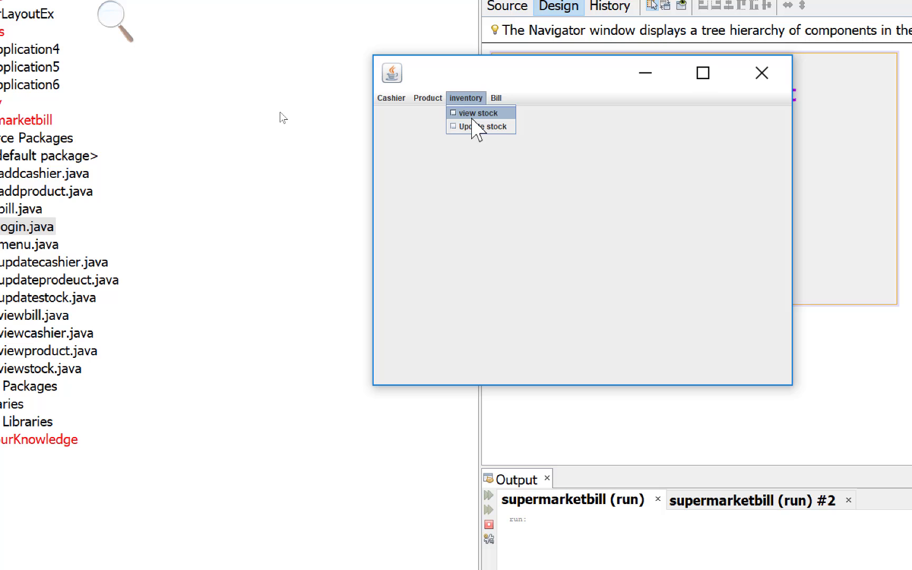
{"action": "left_click", "coordinate": [477, 113]}
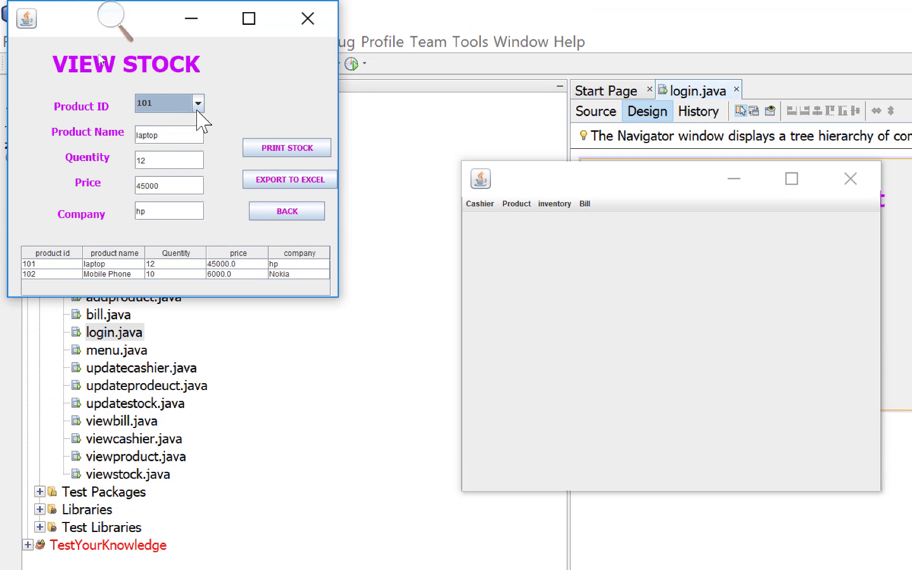
{"action": "left_click", "coordinate": [199, 103]}
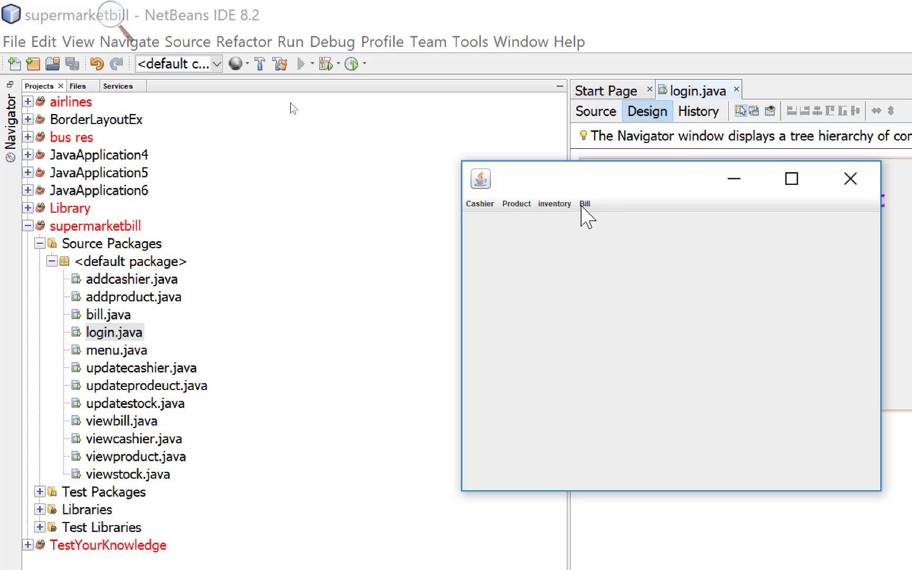
{"action": "left_click", "coordinate": [584, 204]}
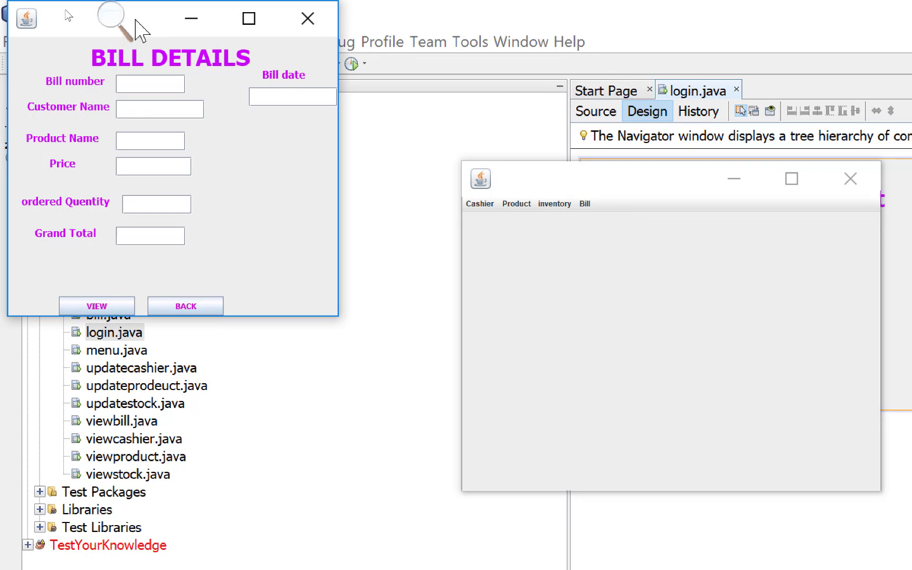
{"action": "type", "text": "11"}
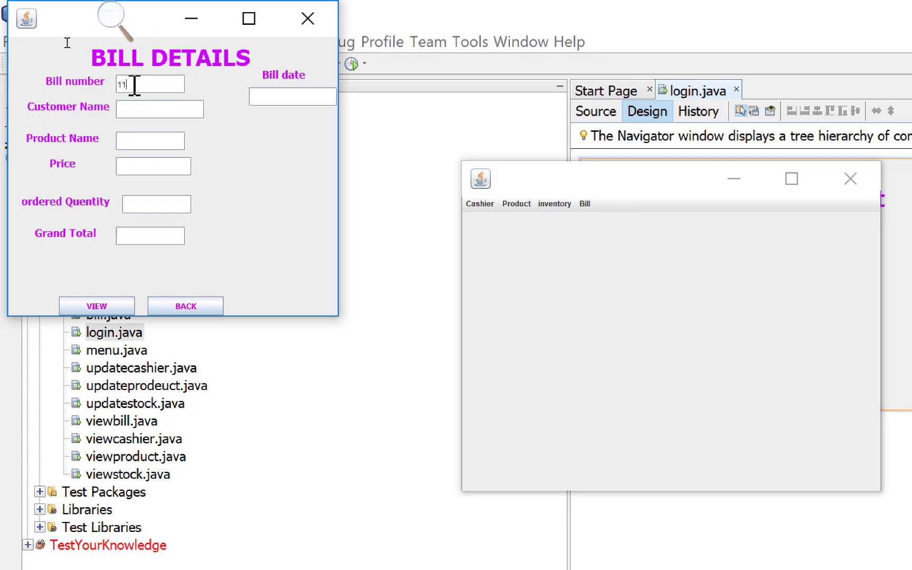
{"action": "left_click", "coordinate": [96, 306]}
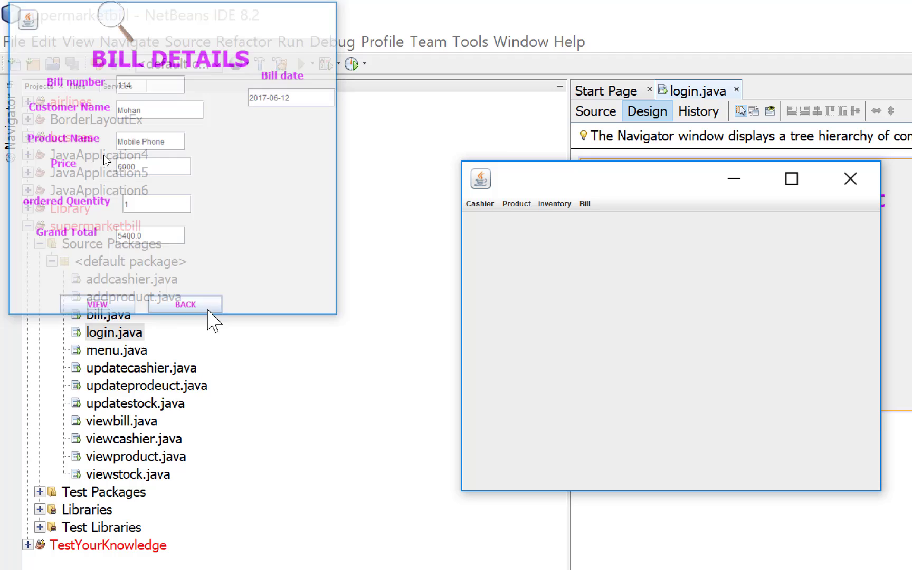
{"action": "left_click", "coordinate": [184, 305]}
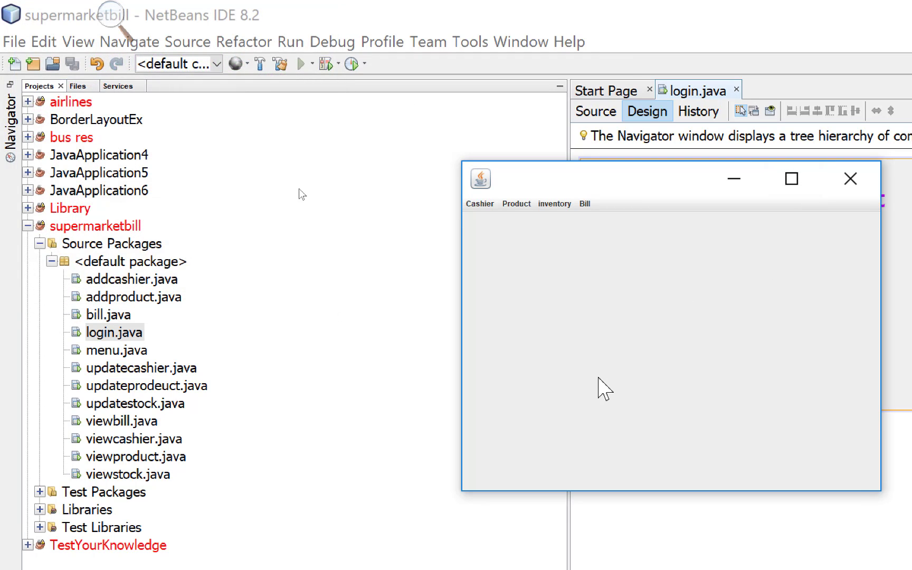